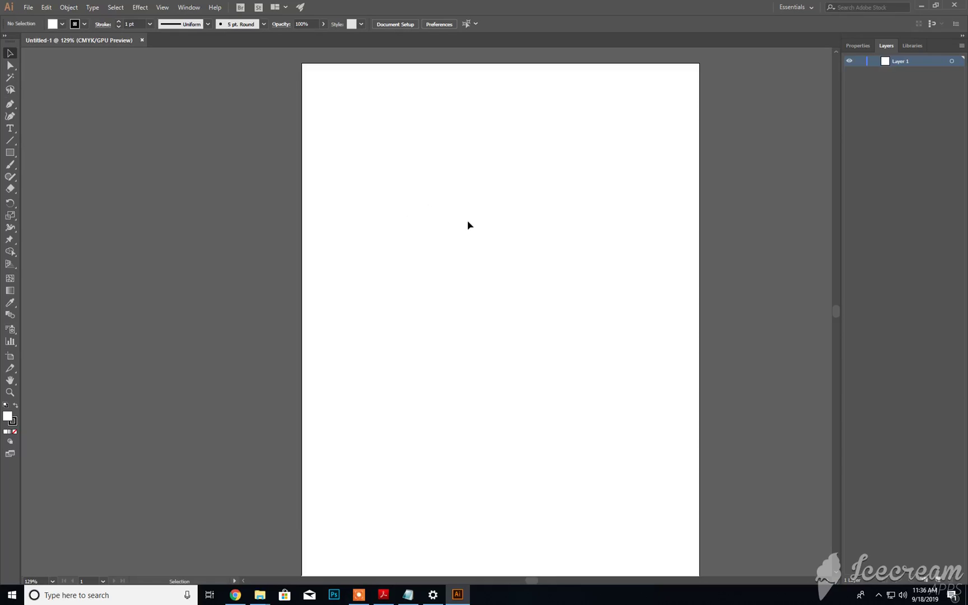
{"action": "mouse_move", "coordinate": [332, 153]}
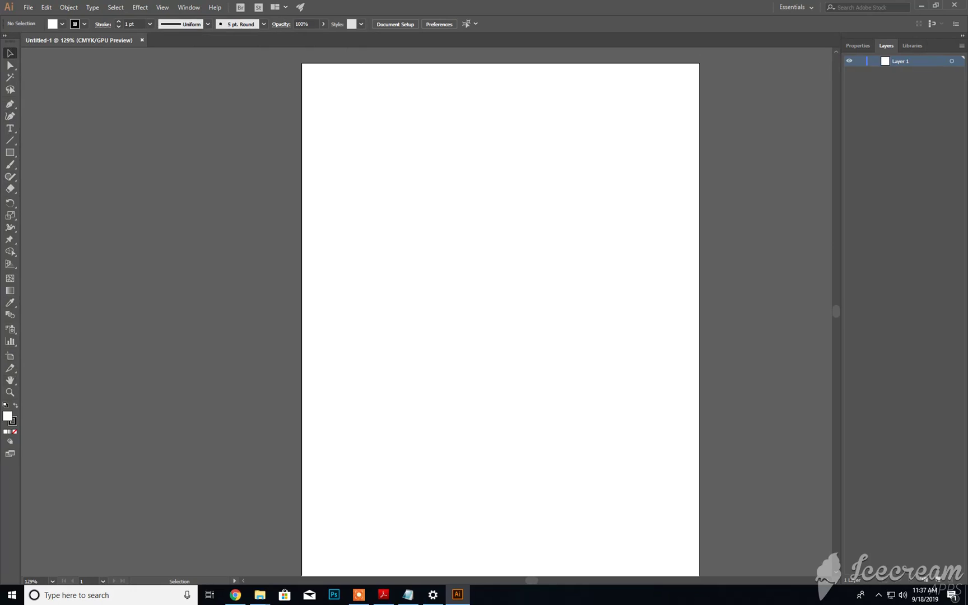
{"action": "mouse_move", "coordinate": [673, 374]}
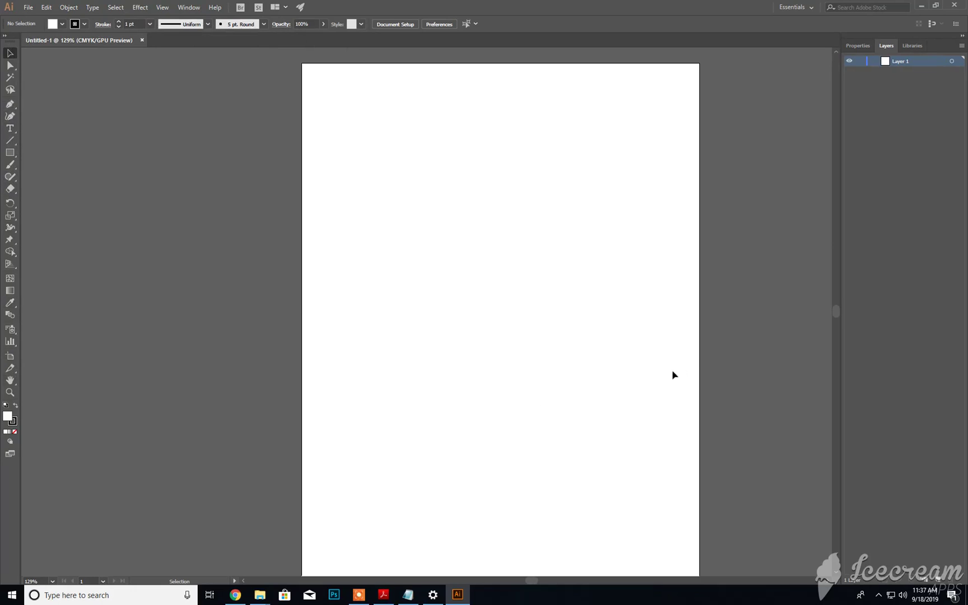
{"action": "mouse_move", "coordinate": [961, 174]}
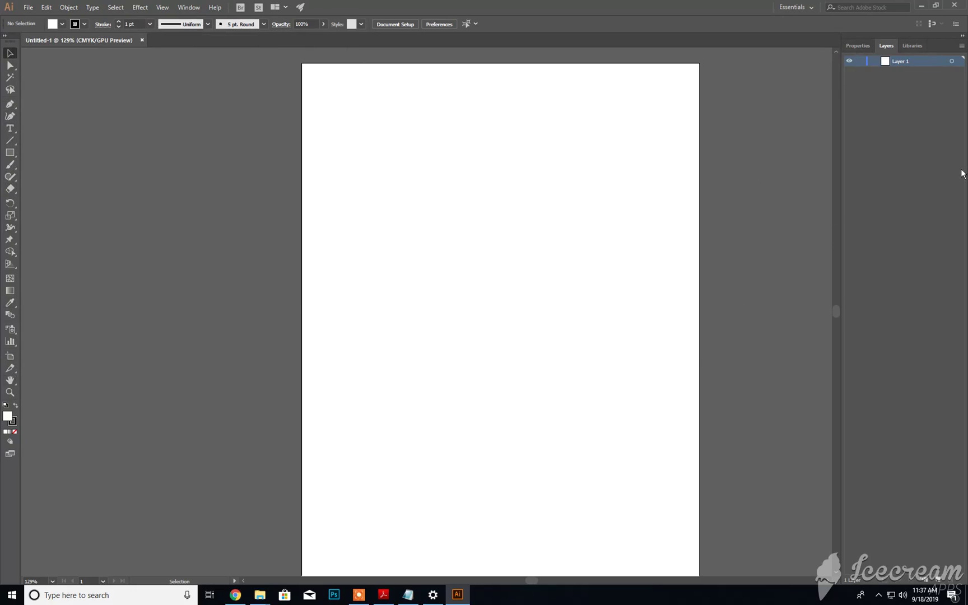
{"action": "mouse_move", "coordinate": [907, 233]}
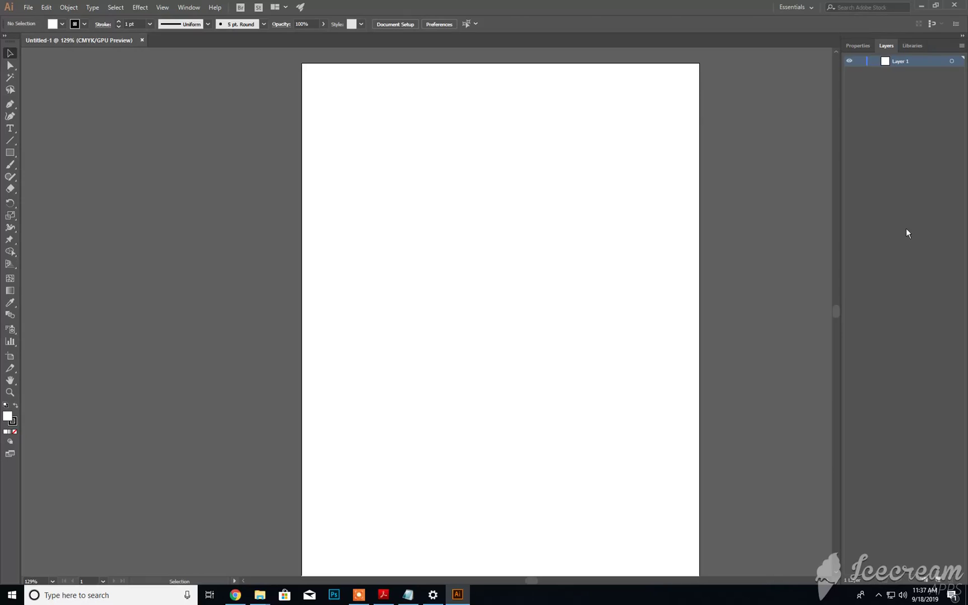
{"action": "mouse_move", "coordinate": [106, 66]}
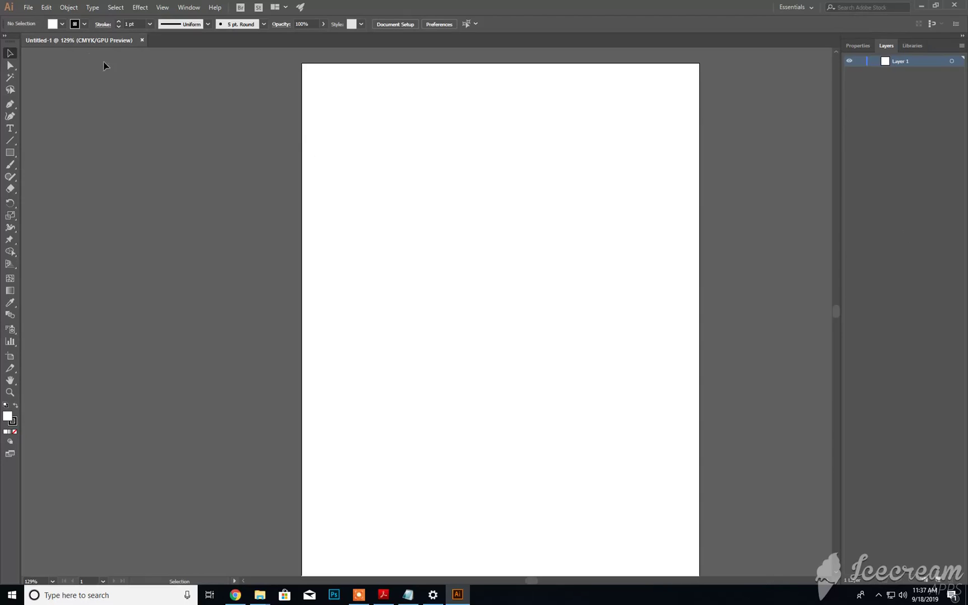
- Browse the File menu commands, then show the Edit menu's undo, cut and paste commands
{"action": "left_click", "coordinate": [28, 7]}
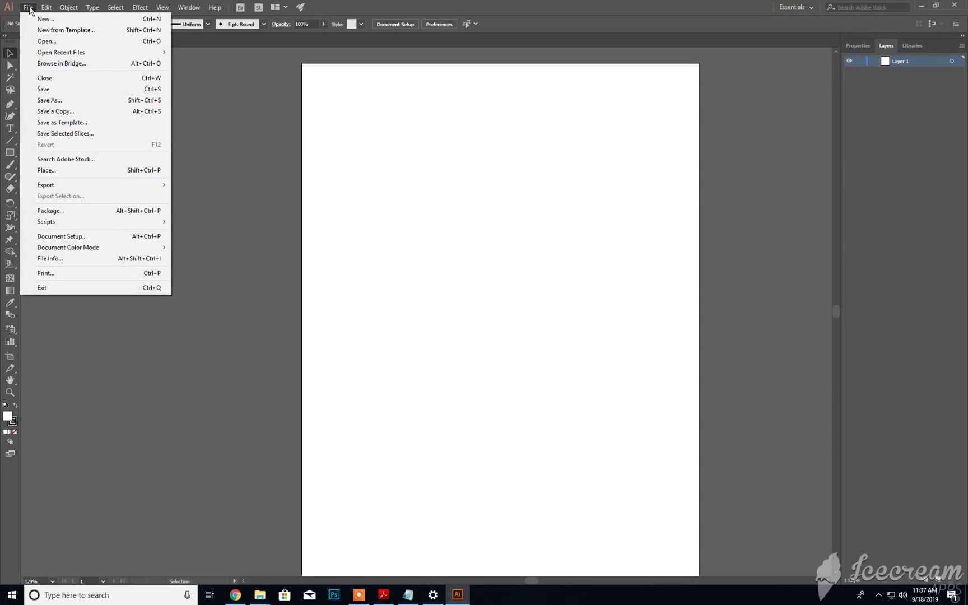
{"action": "mouse_move", "coordinate": [44, 19]}
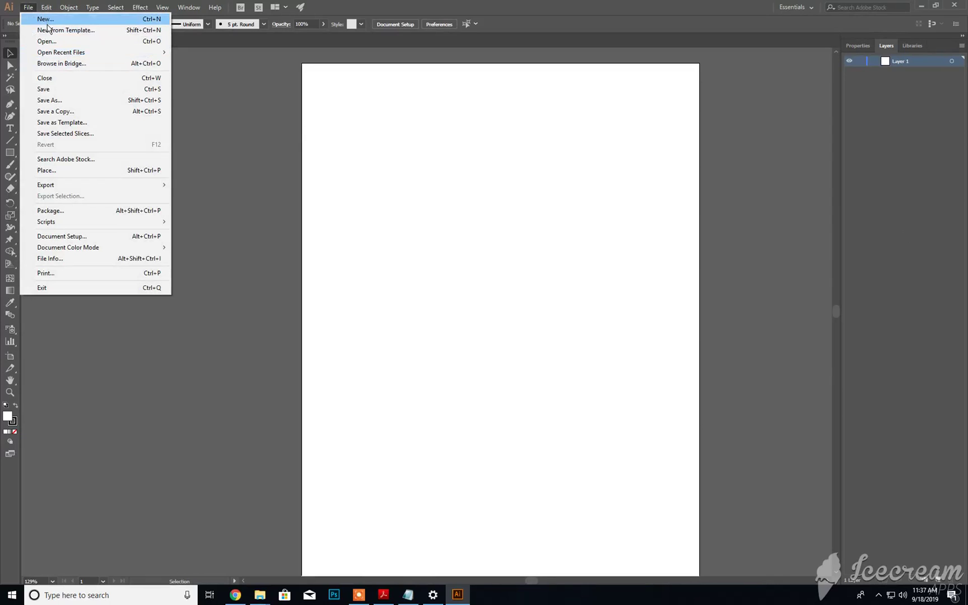
{"action": "mouse_move", "coordinate": [62, 122]}
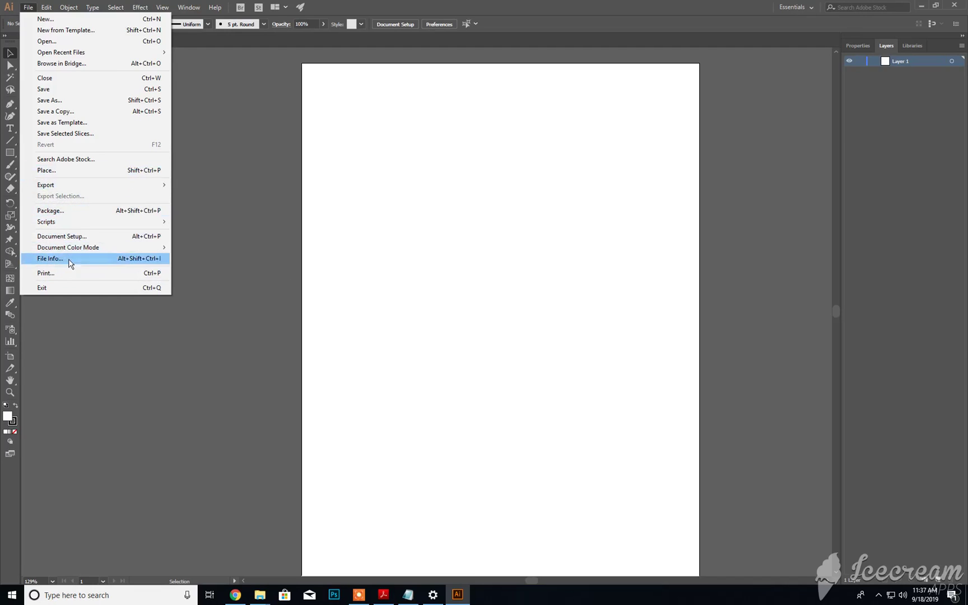
{"action": "mouse_move", "coordinate": [62, 269]}
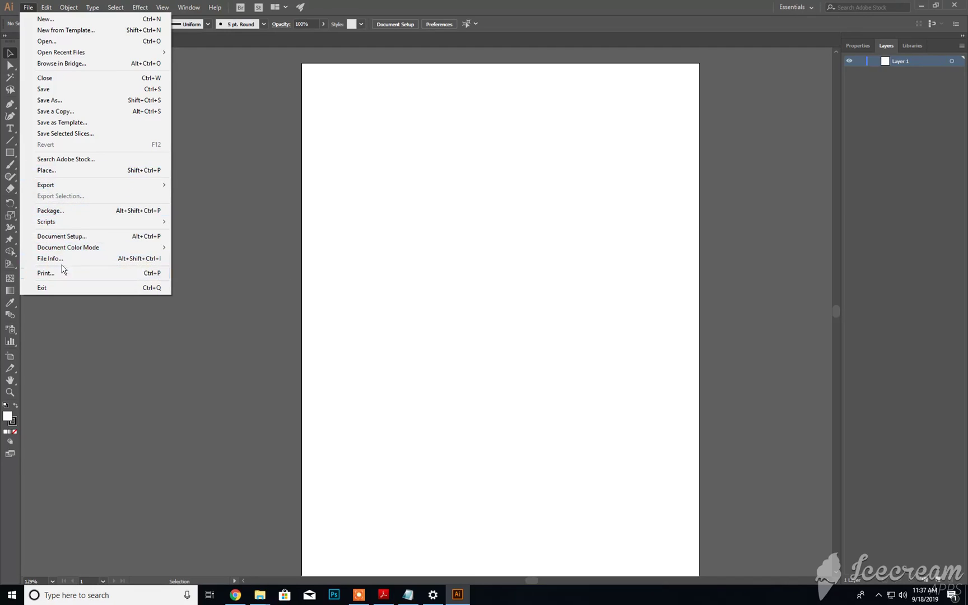
{"action": "mouse_move", "coordinate": [55, 111]}
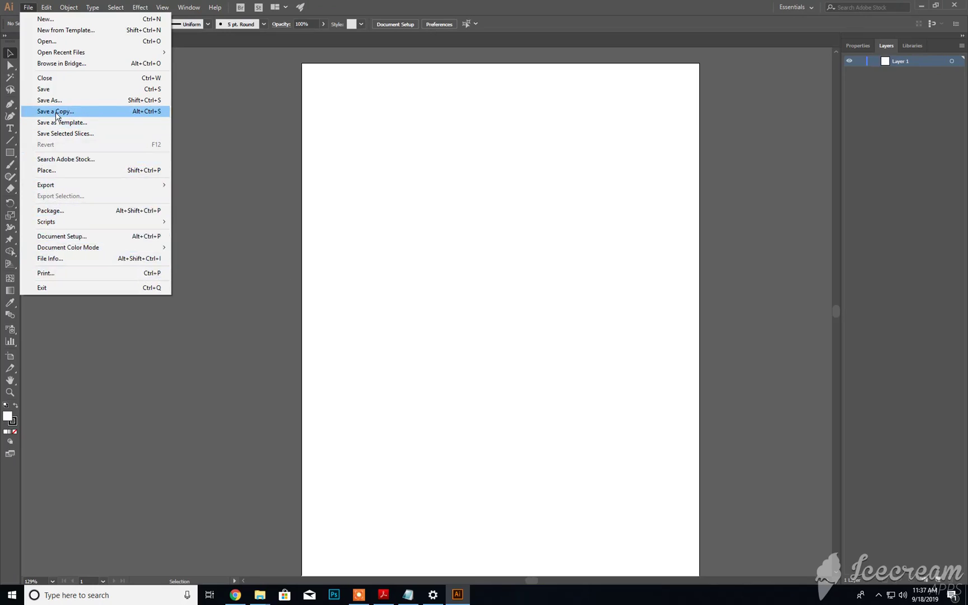
{"action": "mouse_move", "coordinate": [56, 170]}
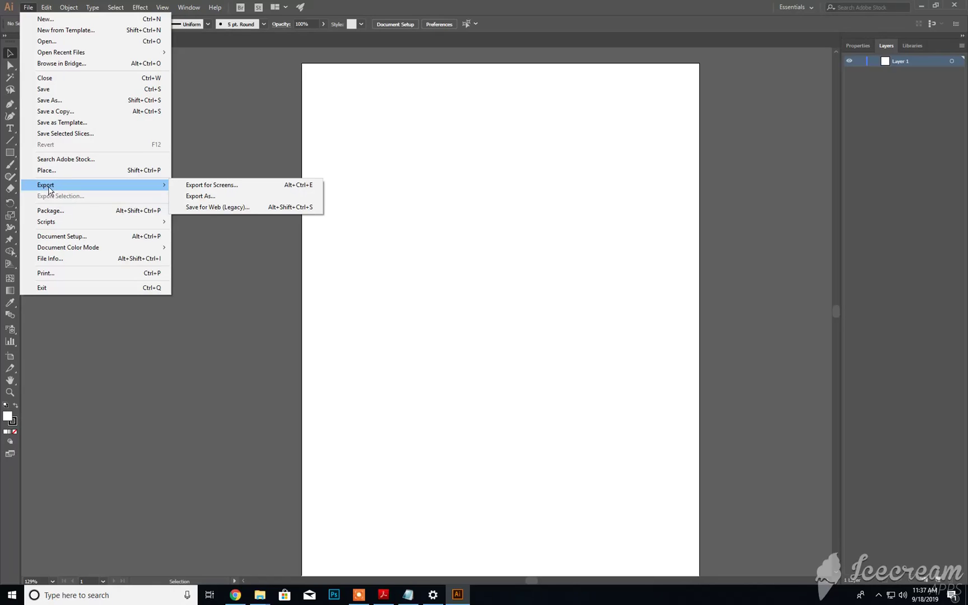
{"action": "mouse_move", "coordinate": [61, 122]}
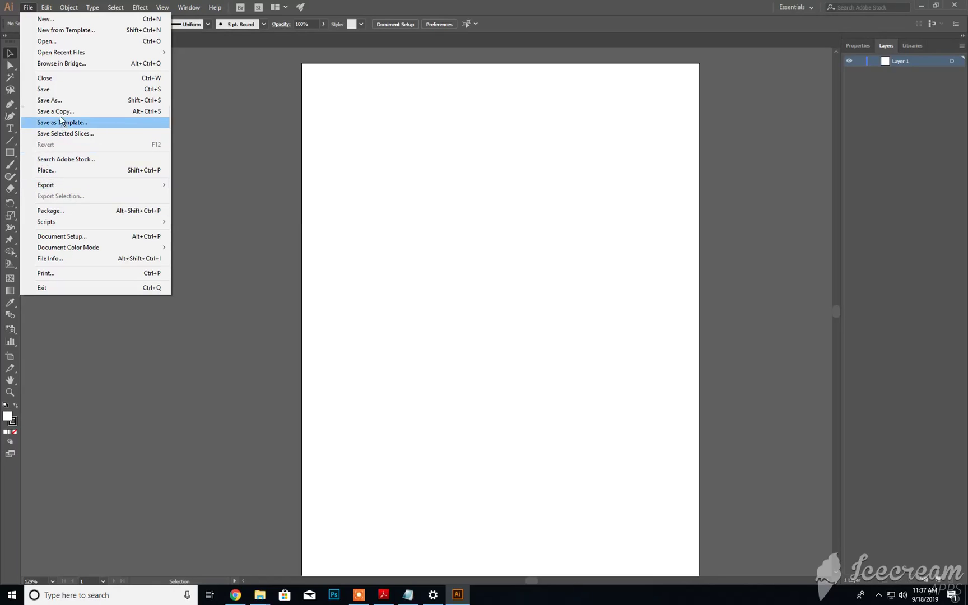
{"action": "mouse_move", "coordinate": [45, 221]}
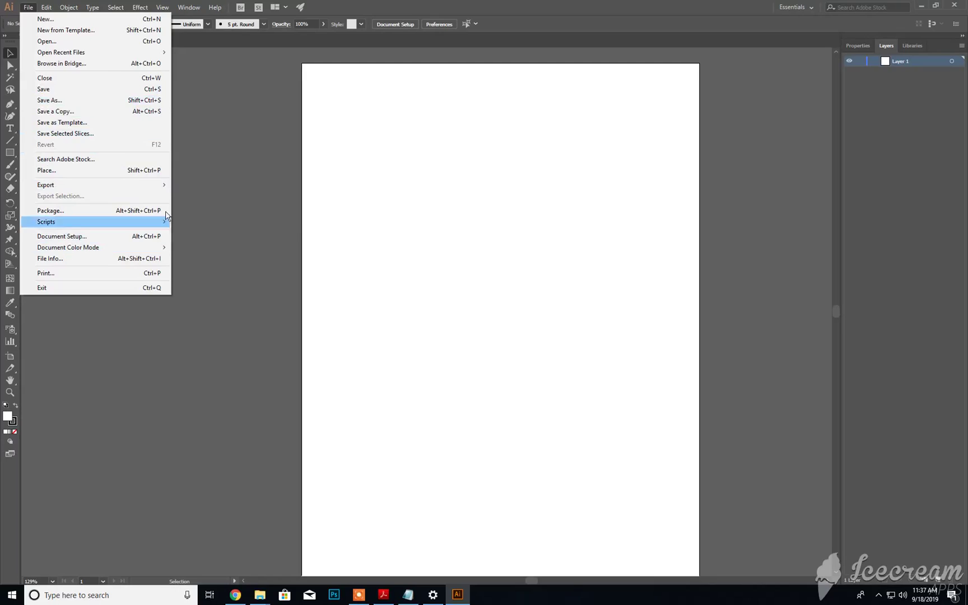
{"action": "left_click", "coordinate": [46, 7]}
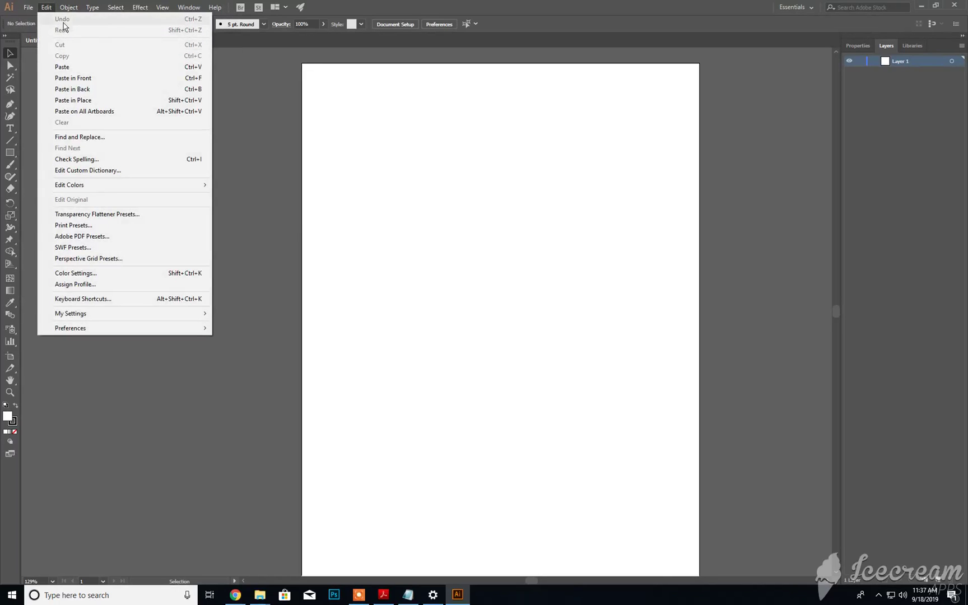
{"action": "mouse_move", "coordinate": [62, 67]}
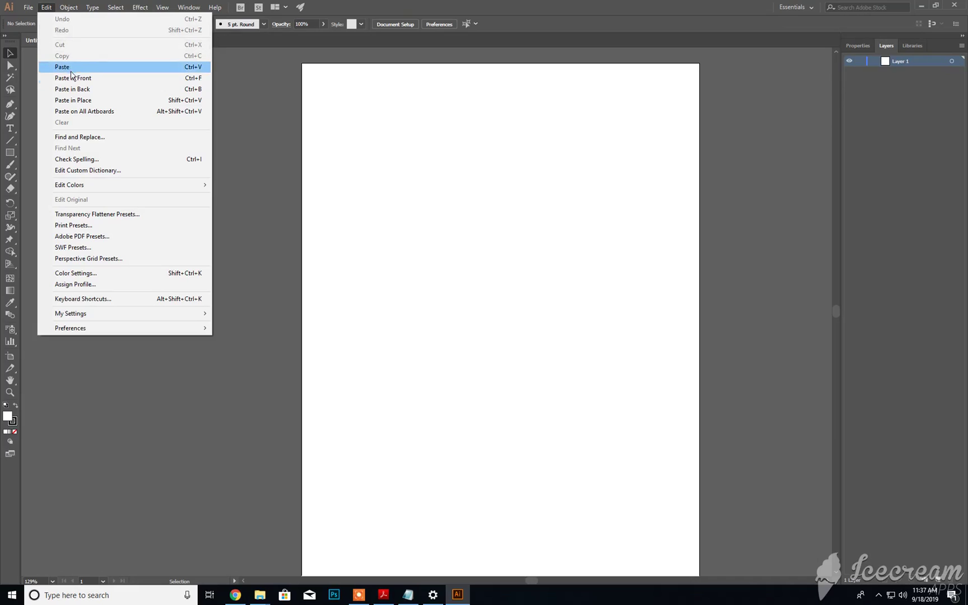
{"action": "mouse_move", "coordinate": [85, 159]}
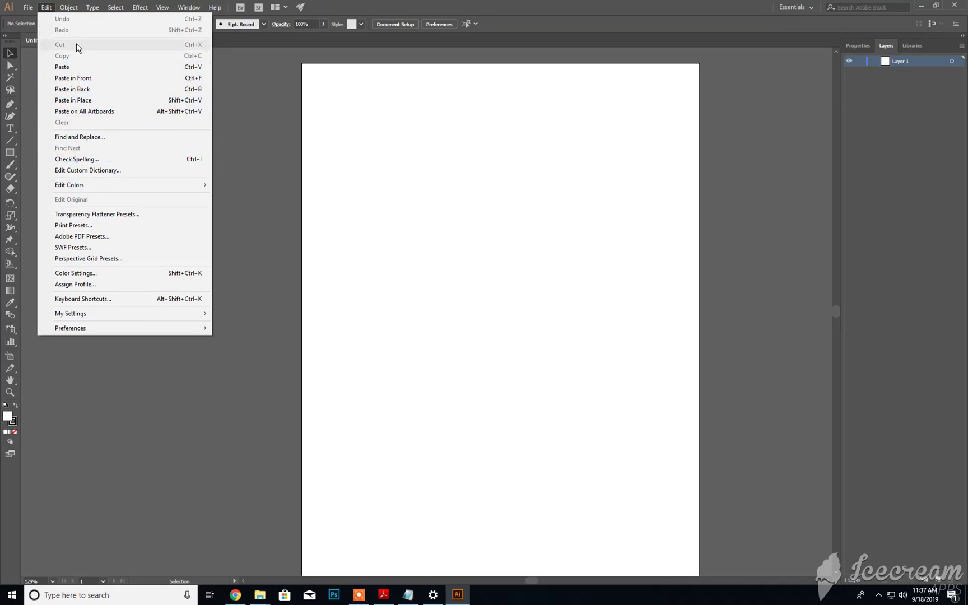
- Browse the Object, Type, Select and View menus, then show the Window menu's panels and workspaces
{"action": "left_click", "coordinate": [68, 7]}
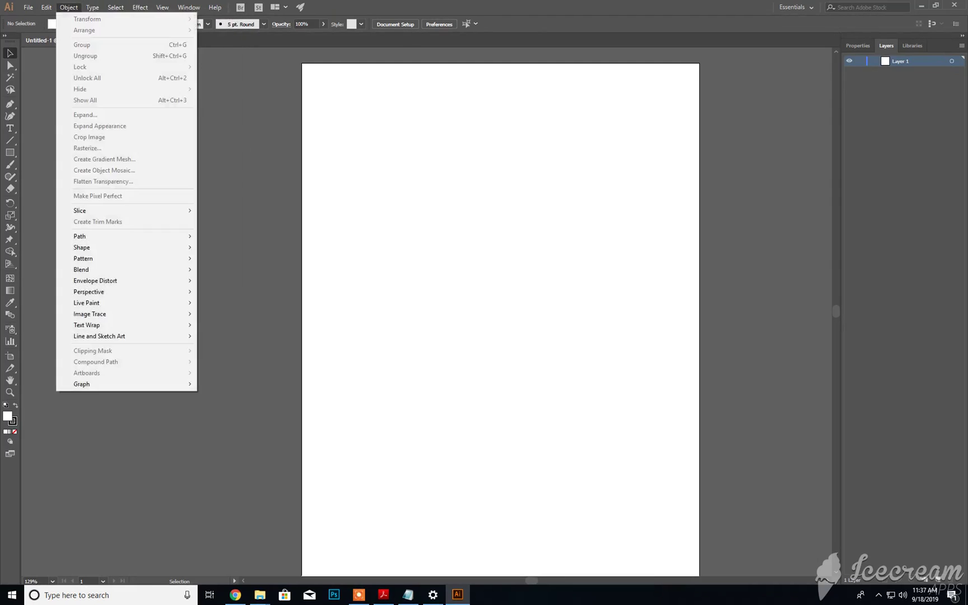
{"action": "left_click", "coordinate": [92, 6]}
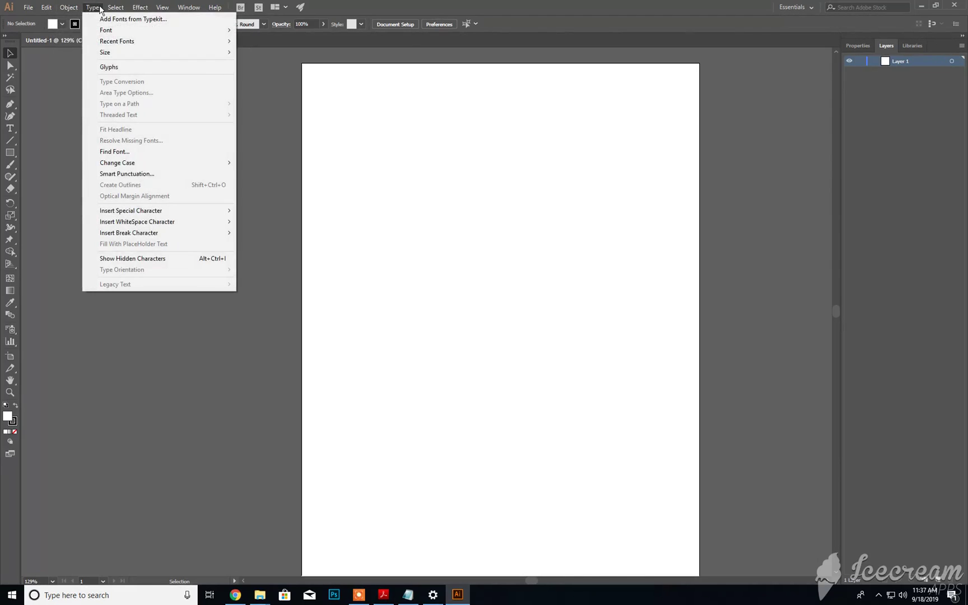
{"action": "left_click", "coordinate": [115, 7]}
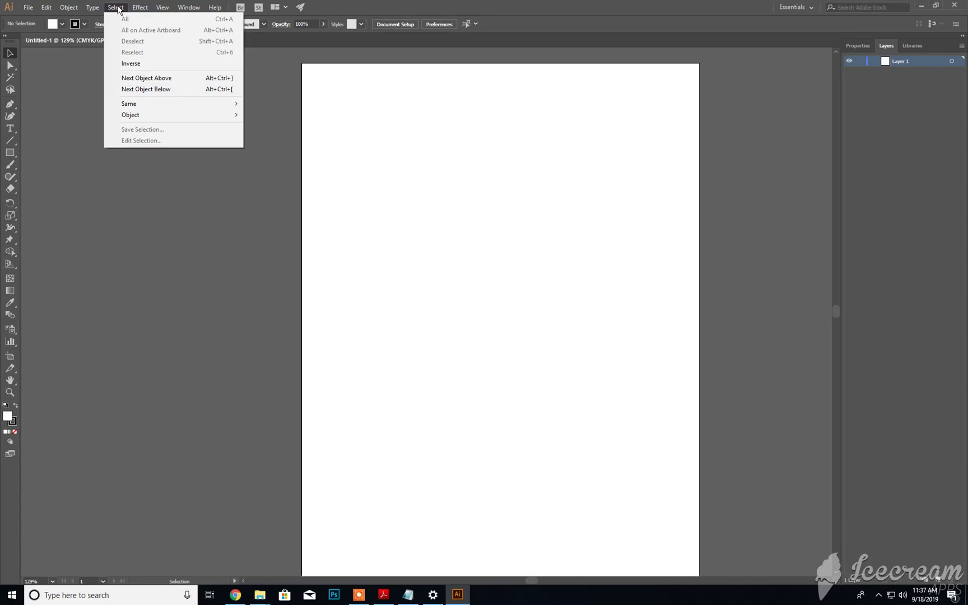
{"action": "left_click", "coordinate": [162, 7]}
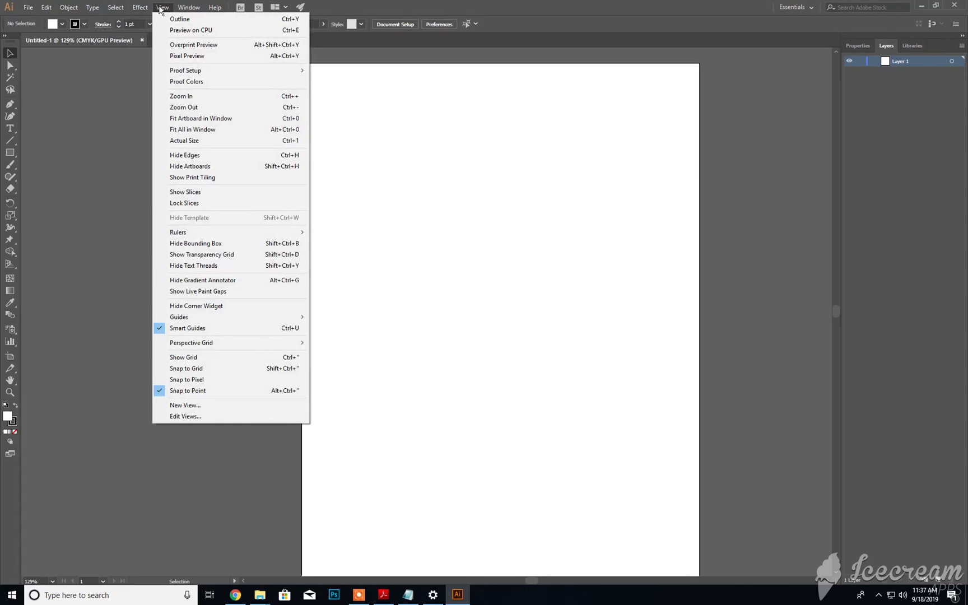
{"action": "mouse_move", "coordinate": [189, 98]}
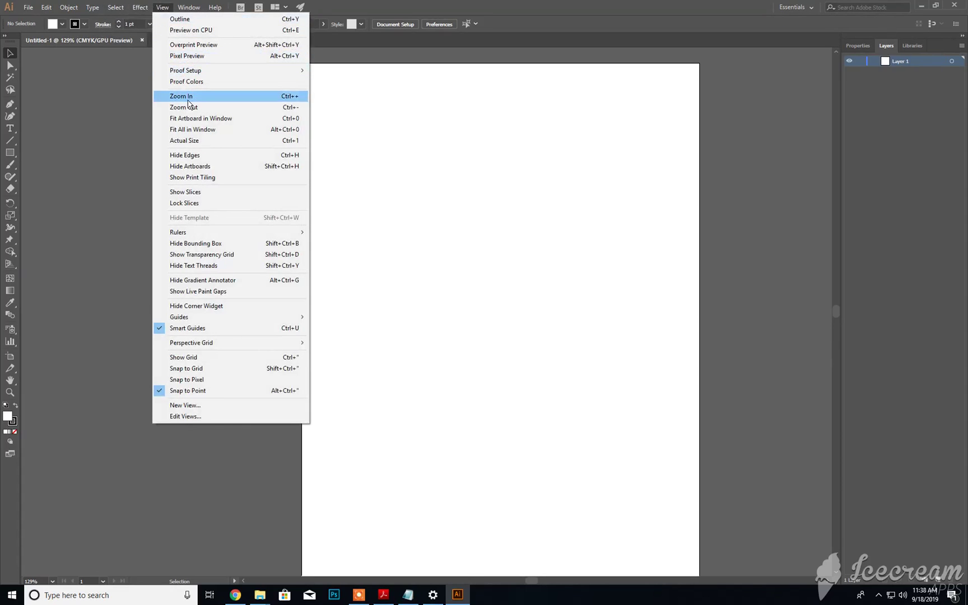
{"action": "mouse_move", "coordinate": [184, 107]}
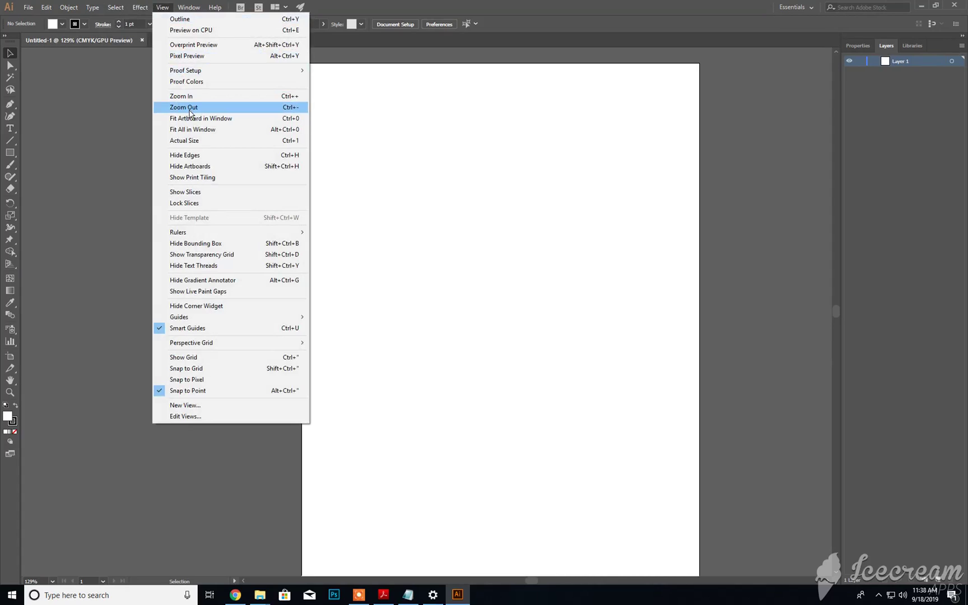
{"action": "left_click", "coordinate": [189, 7]}
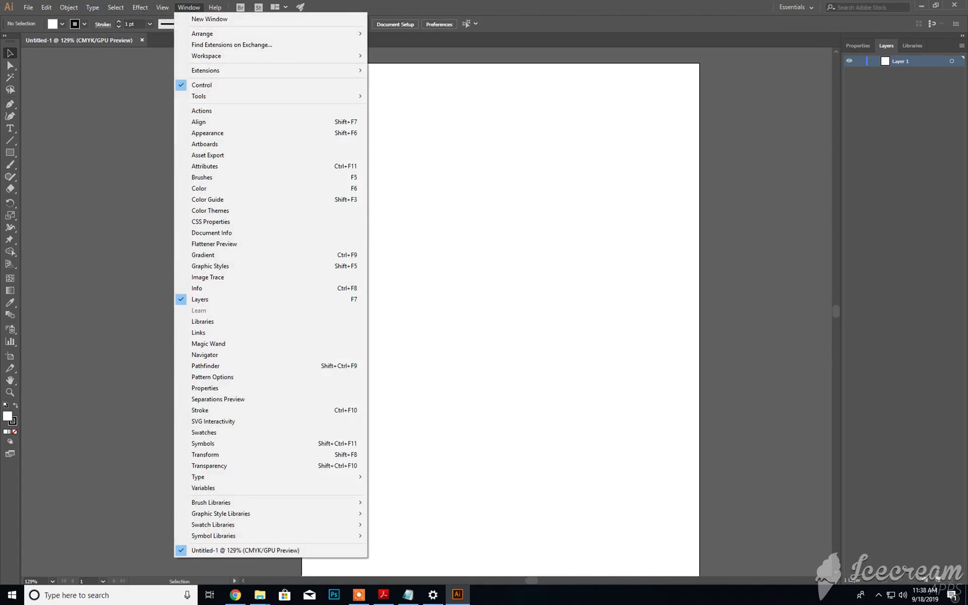
{"action": "mouse_move", "coordinate": [259, 288]}
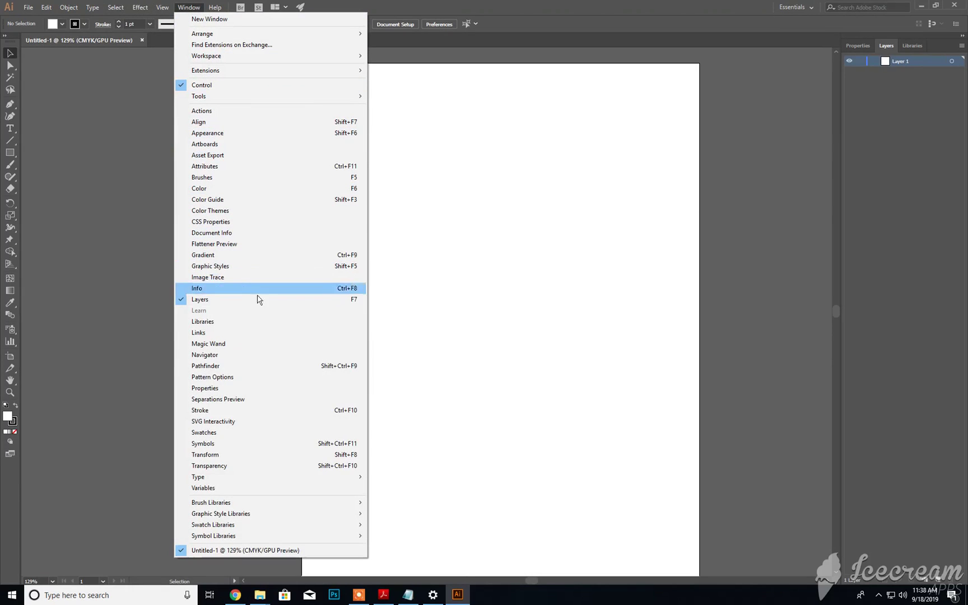
{"action": "mouse_move", "coordinate": [250, 296]}
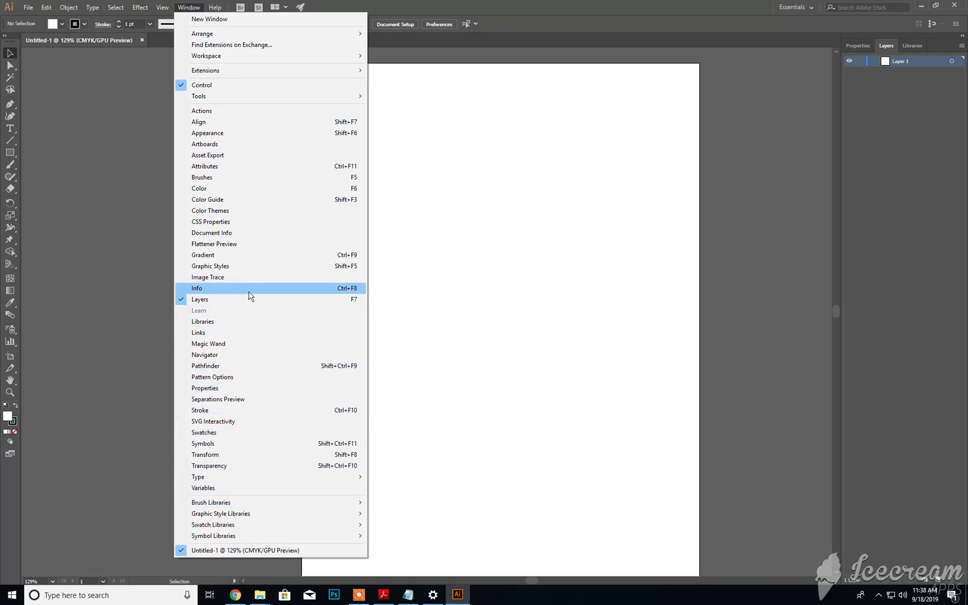
{"action": "mouse_move", "coordinate": [225, 233]}
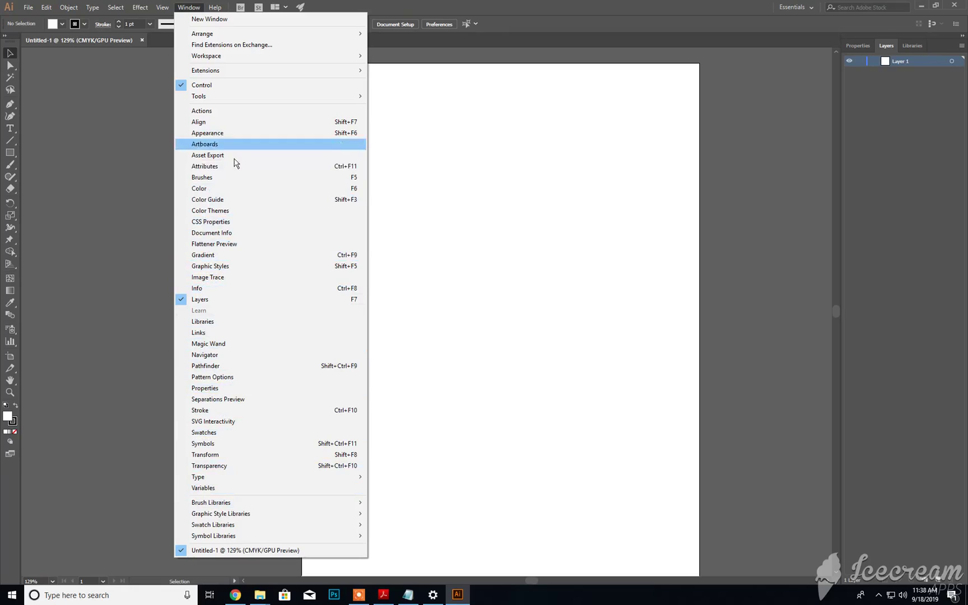
{"action": "mouse_move", "coordinate": [224, 143]}
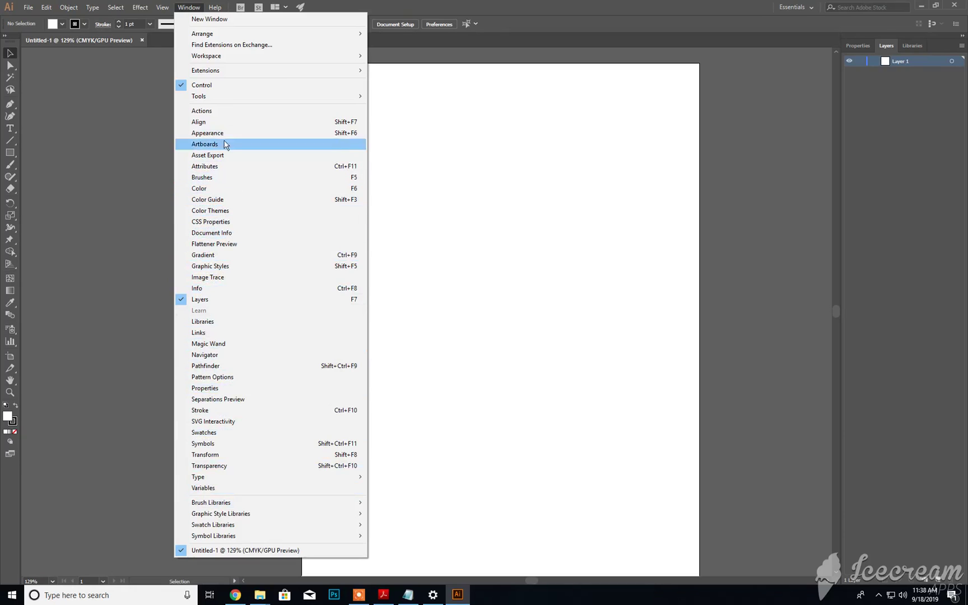
{"action": "mouse_move", "coordinate": [201, 84]}
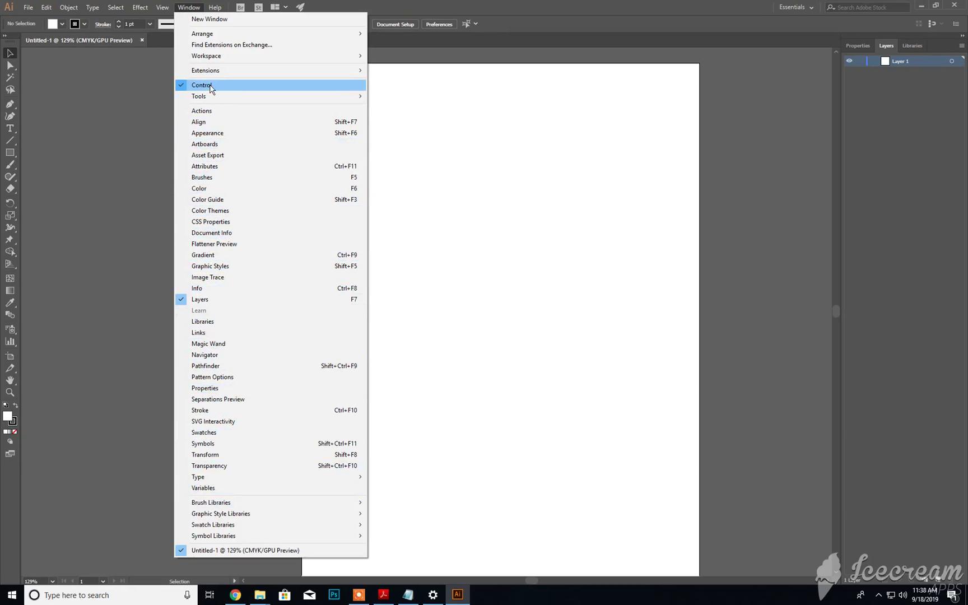
{"action": "mouse_move", "coordinate": [205, 56]}
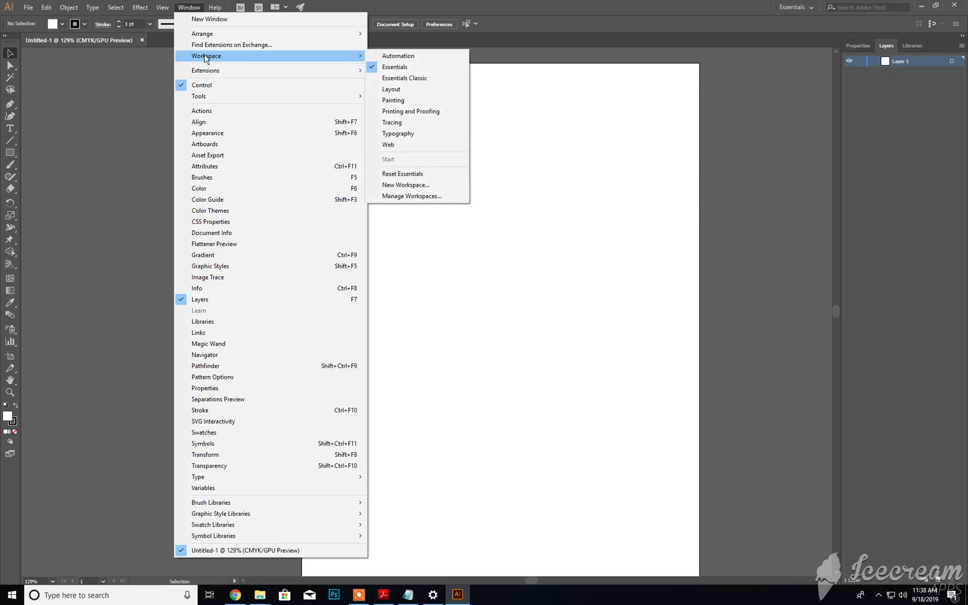
{"action": "mouse_move", "coordinate": [396, 67]}
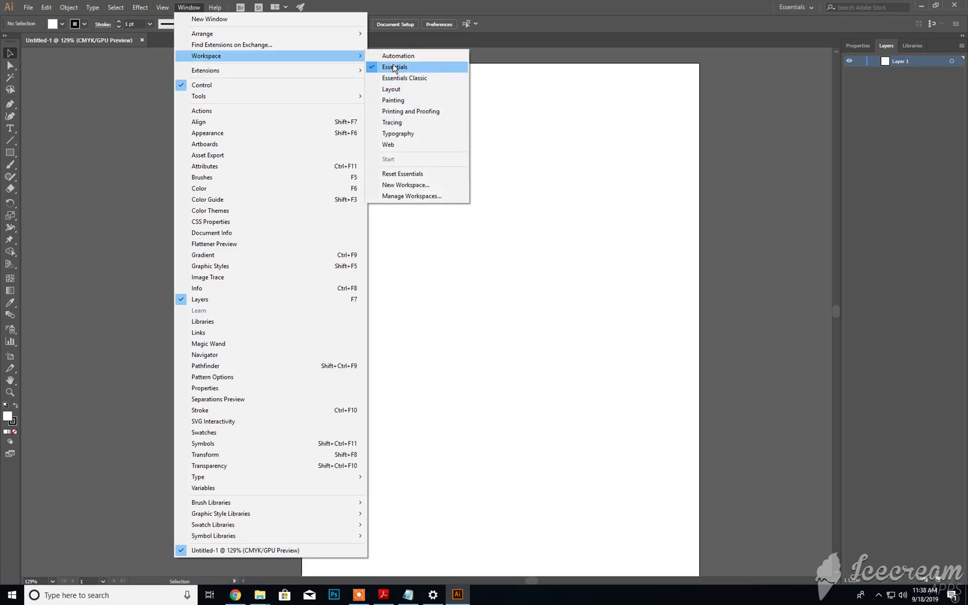
{"action": "mouse_move", "coordinate": [404, 173]}
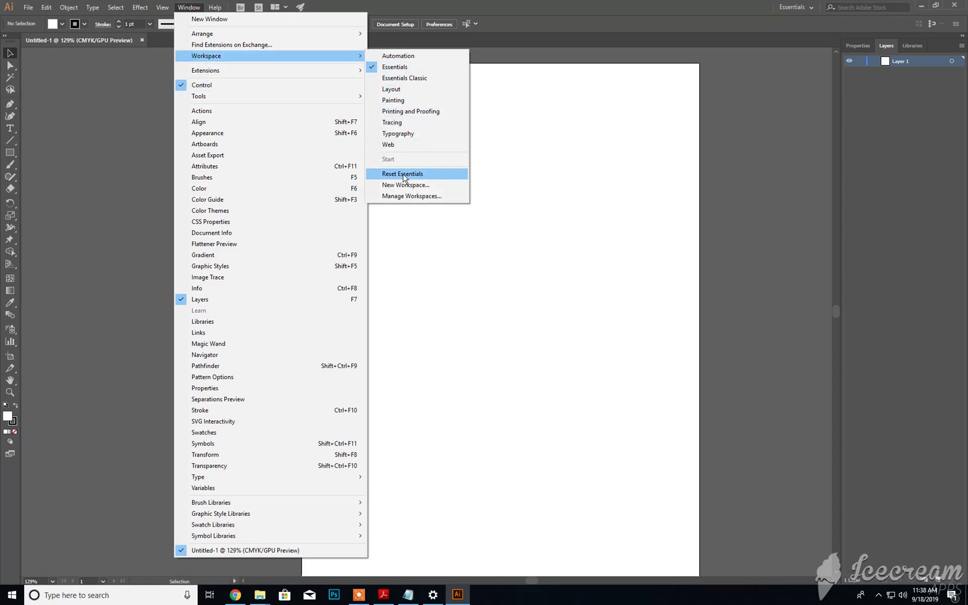
- Reset the Essentials workspace to its default panel arrangement
{"action": "left_click", "coordinate": [402, 173]}
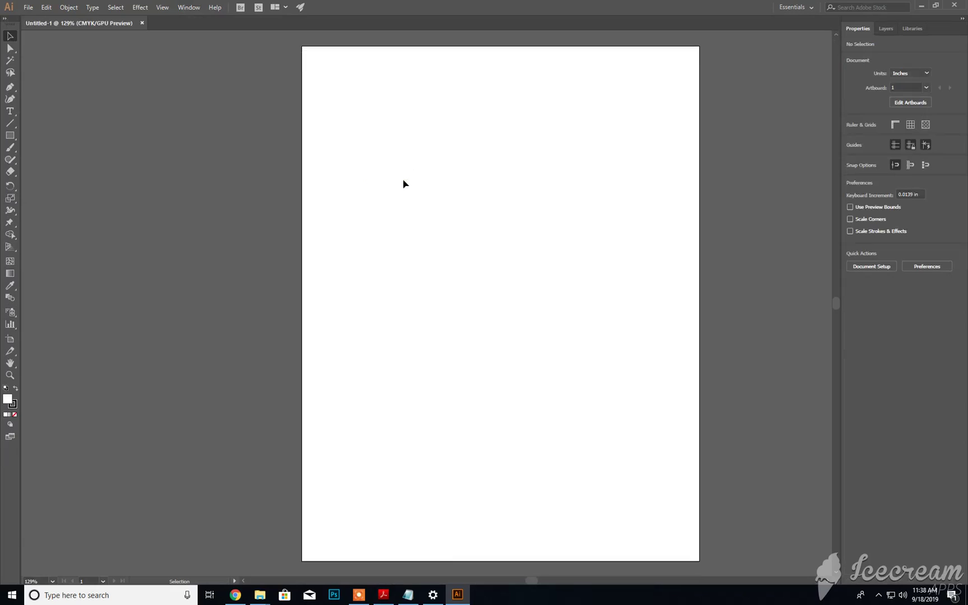
{"action": "mouse_move", "coordinate": [715, 260]}
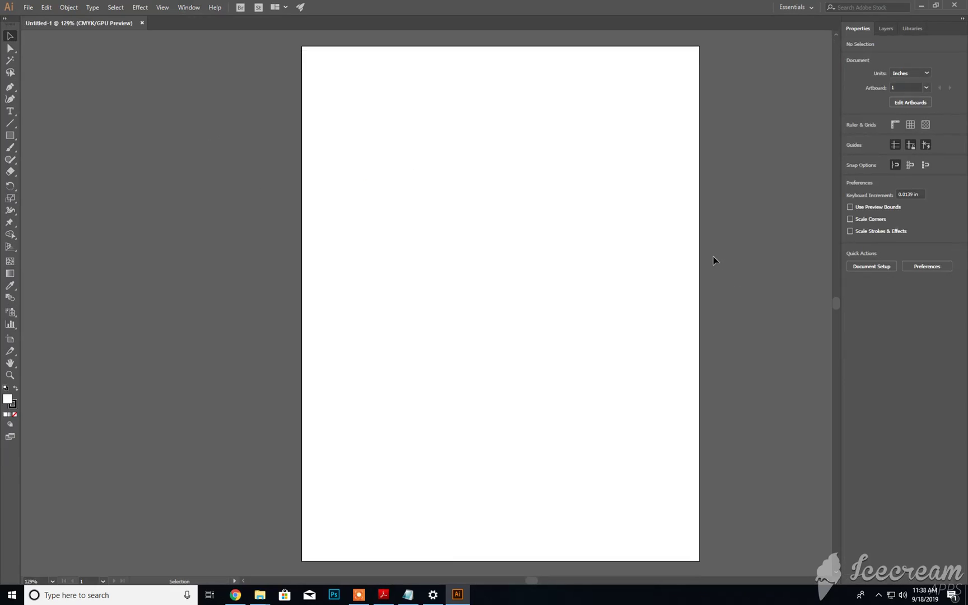
{"action": "mouse_move", "coordinate": [46, 7]}
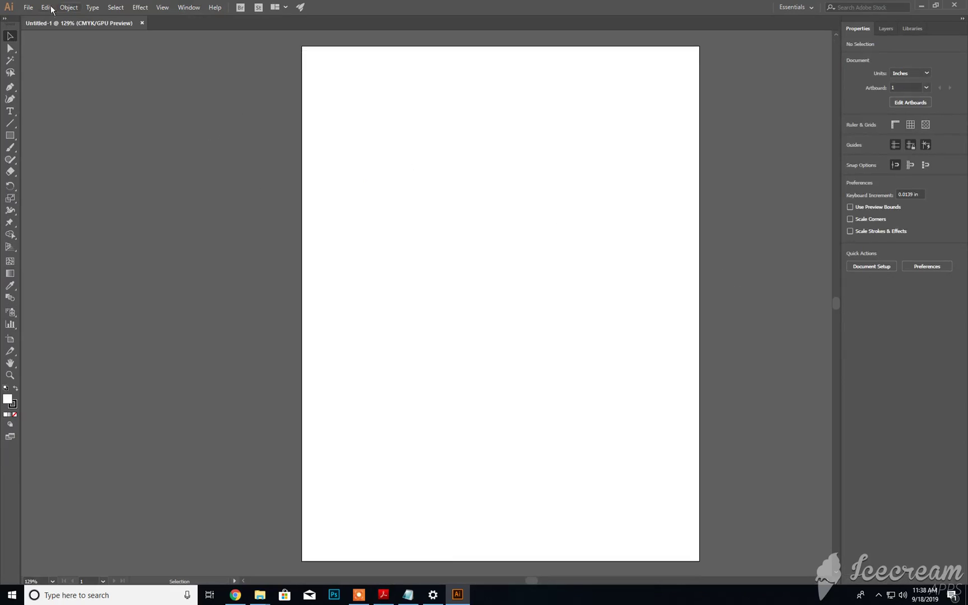
- Re-enable the Control bar with its fill, stroke and opacity settings via the Window menu
{"action": "left_click", "coordinate": [189, 7]}
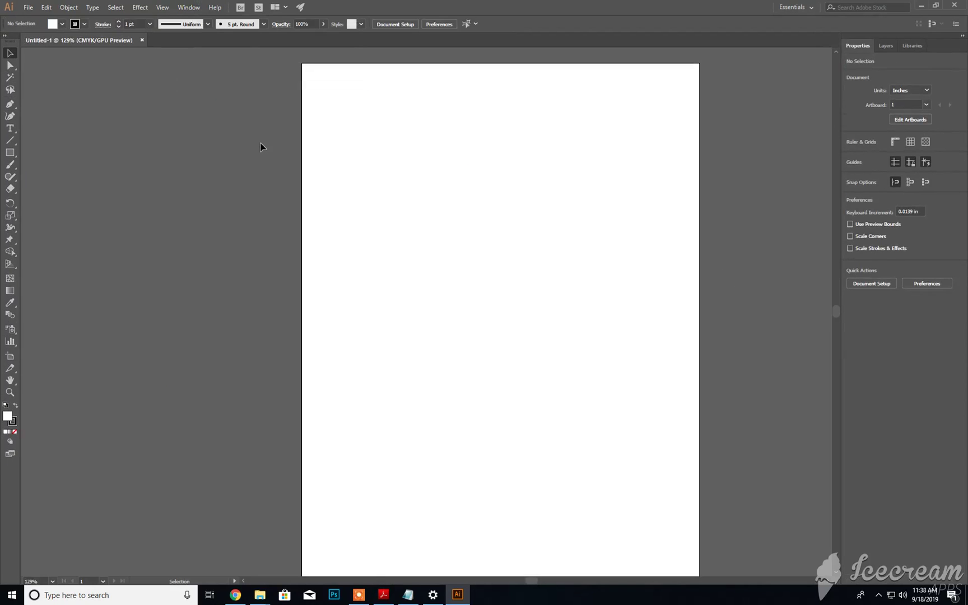
{"action": "mouse_move", "coordinate": [175, 59]}
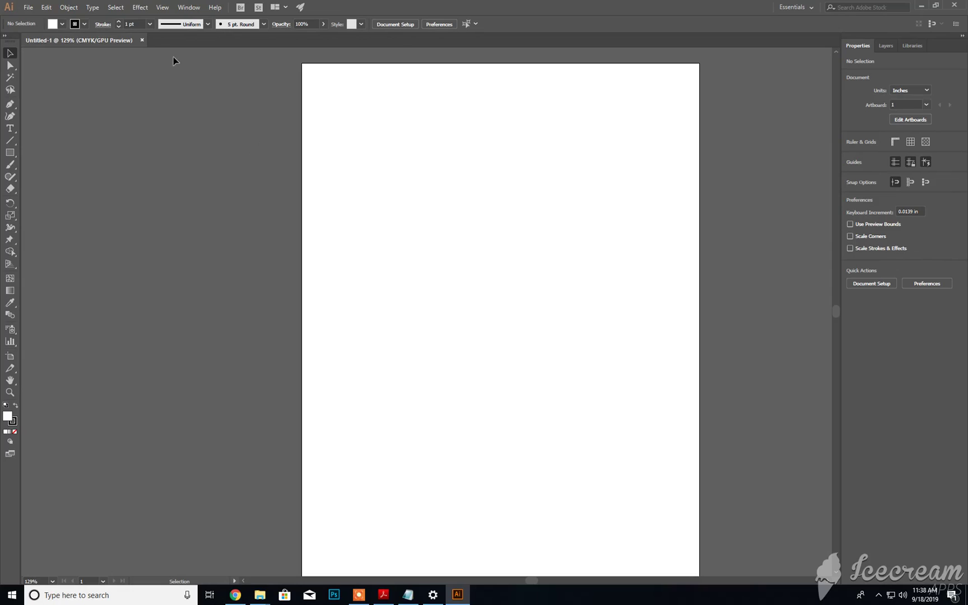
{"action": "mouse_move", "coordinate": [417, 35]}
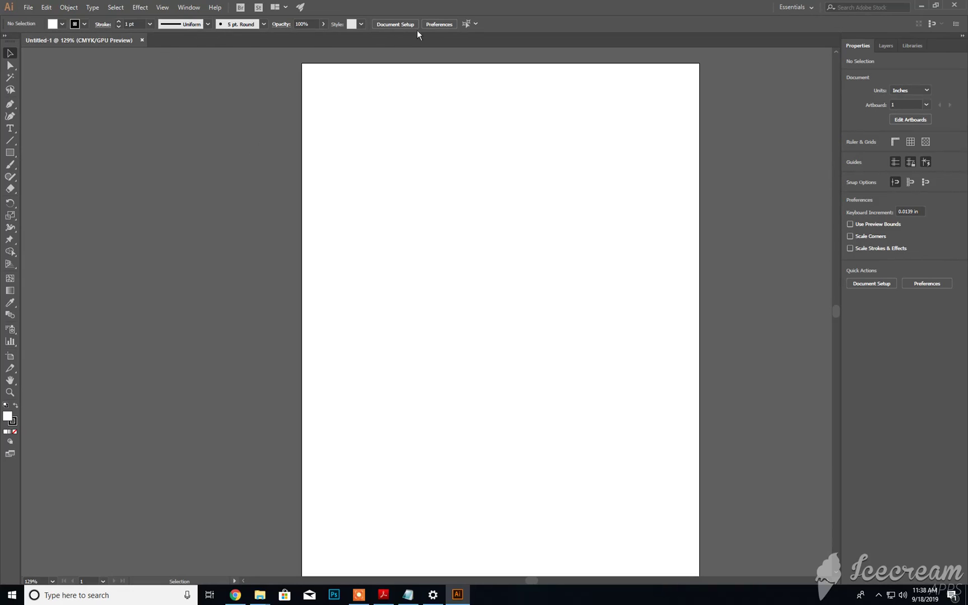
{"action": "mouse_move", "coordinate": [53, 66]}
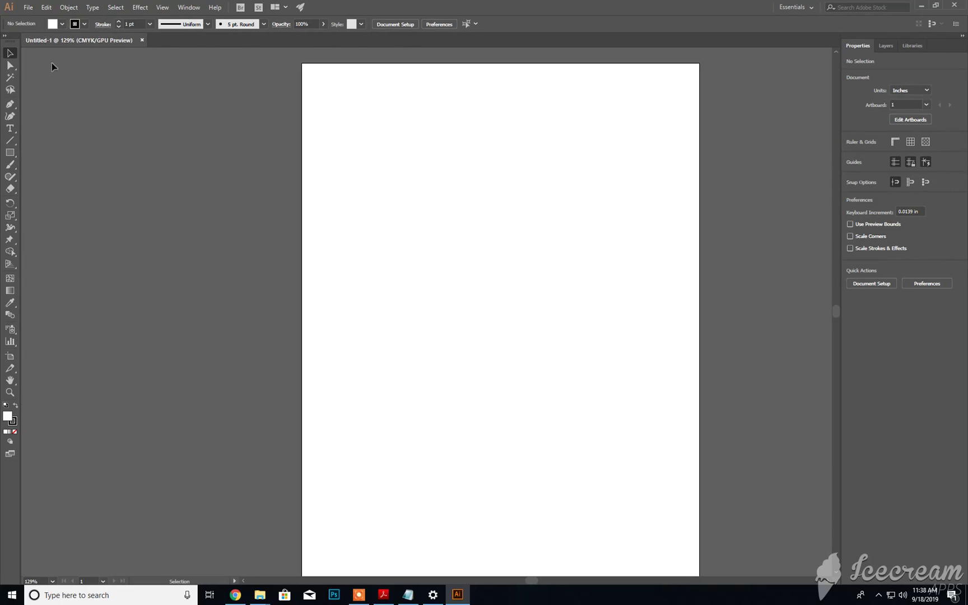
{"action": "mouse_move", "coordinate": [10, 130]}
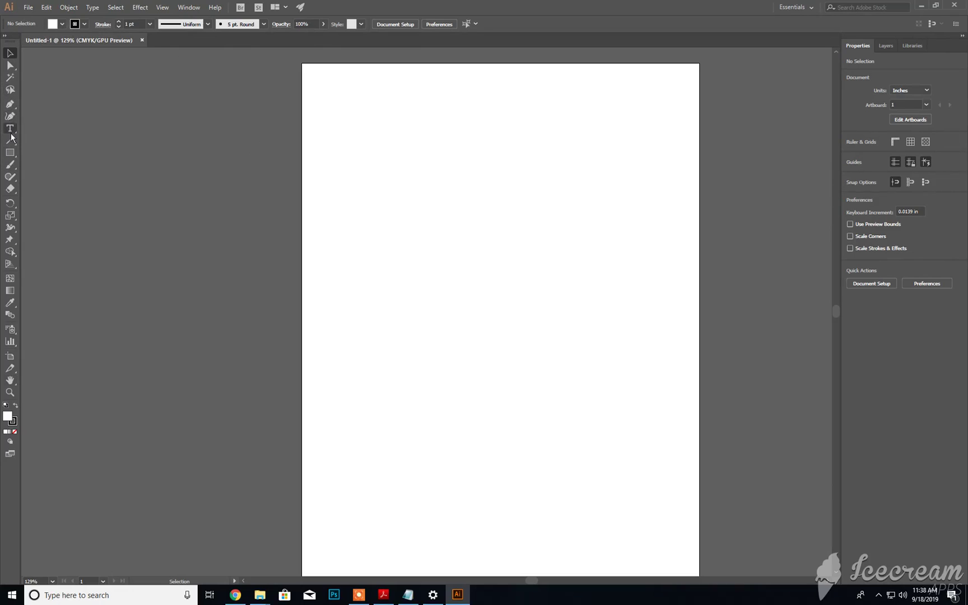
- Try the Type, Rectangle and Zoom tools in turn and dismiss the Shaper tool tip
{"action": "left_click", "coordinate": [10, 129]}
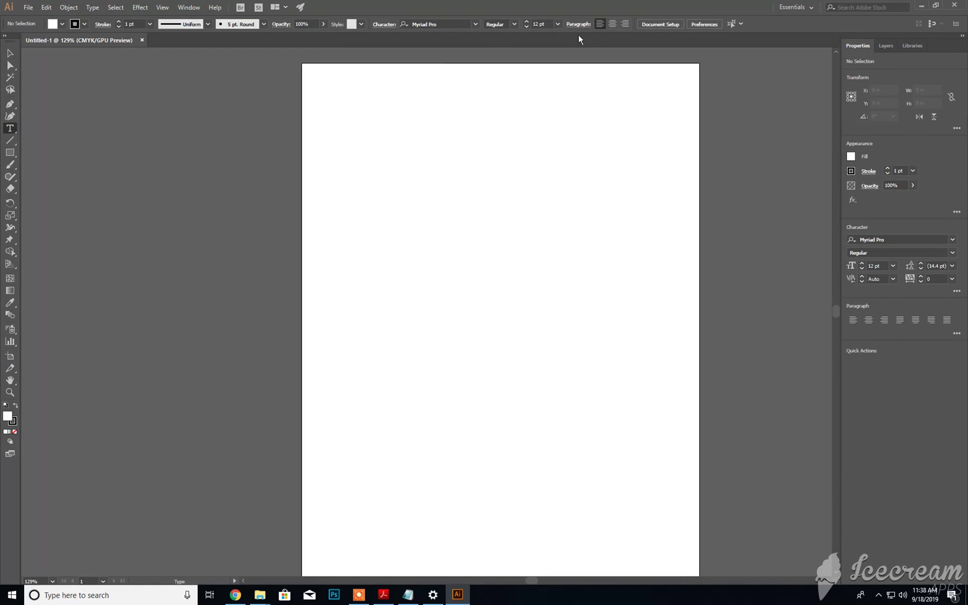
{"action": "left_click", "coordinate": [10, 152]}
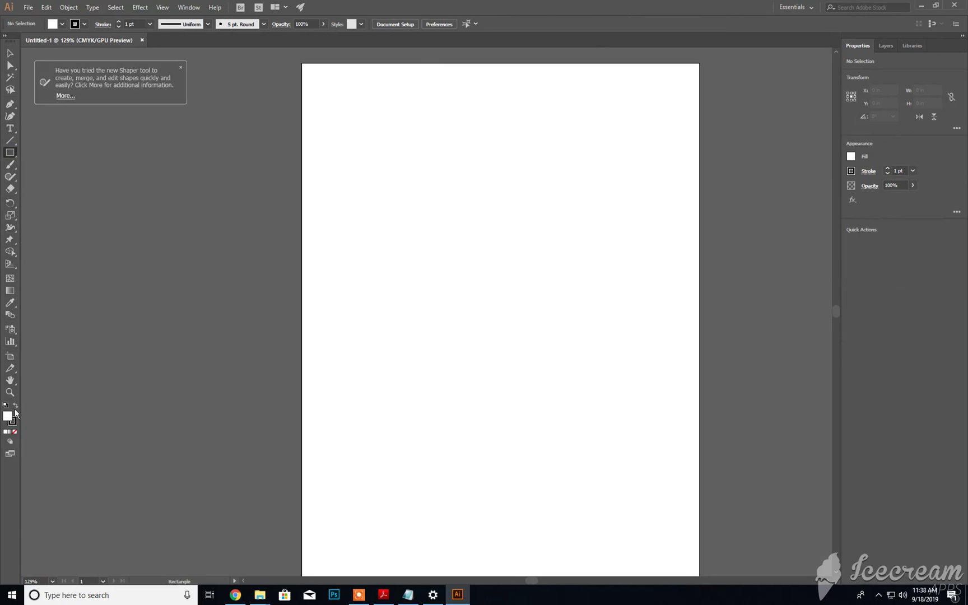
{"action": "left_click", "coordinate": [10, 392]}
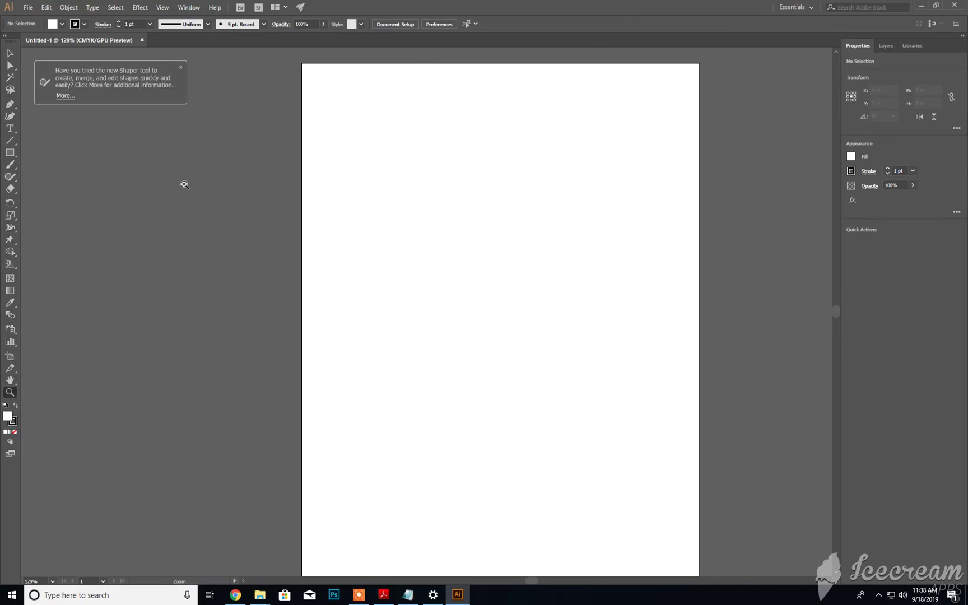
{"action": "left_click", "coordinate": [181, 68]}
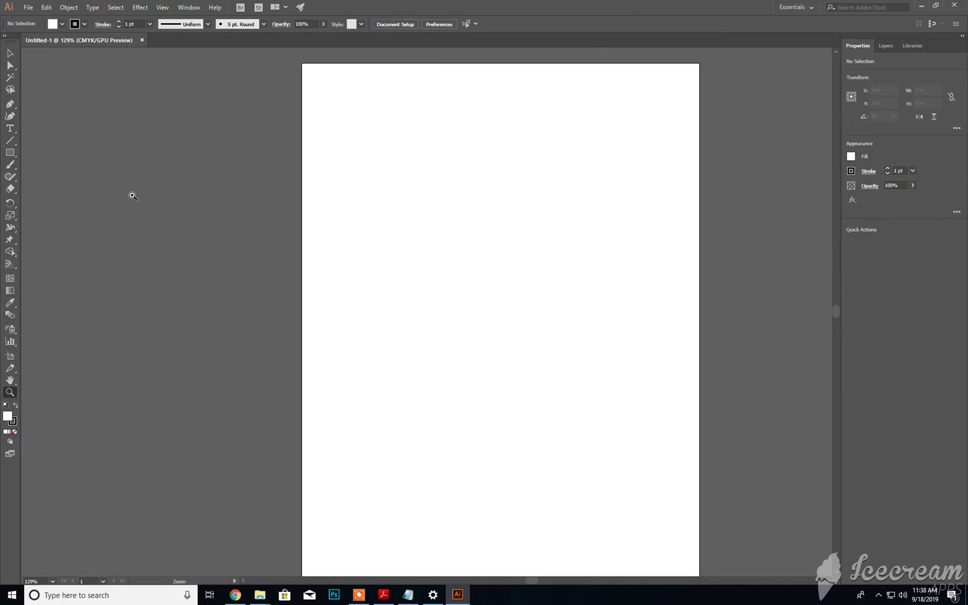
{"action": "mouse_move", "coordinate": [44, 96]}
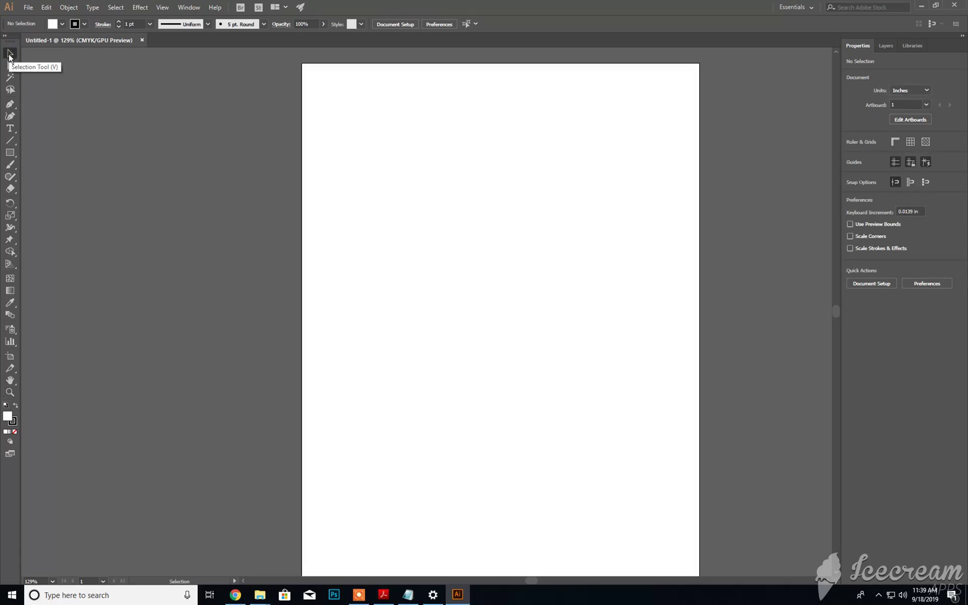
{"action": "mouse_move", "coordinate": [10, 105]}
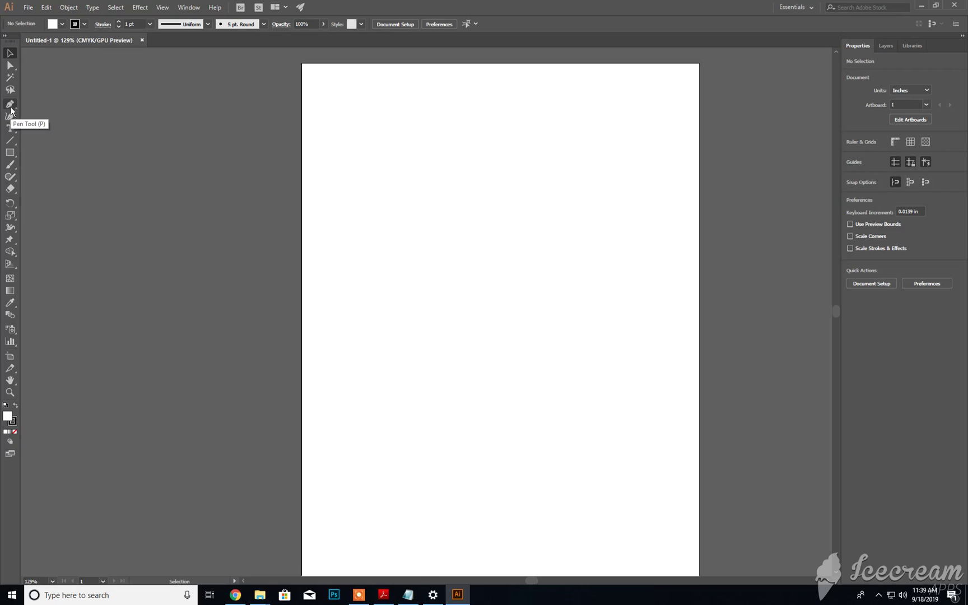
{"action": "mouse_move", "coordinate": [10, 129]}
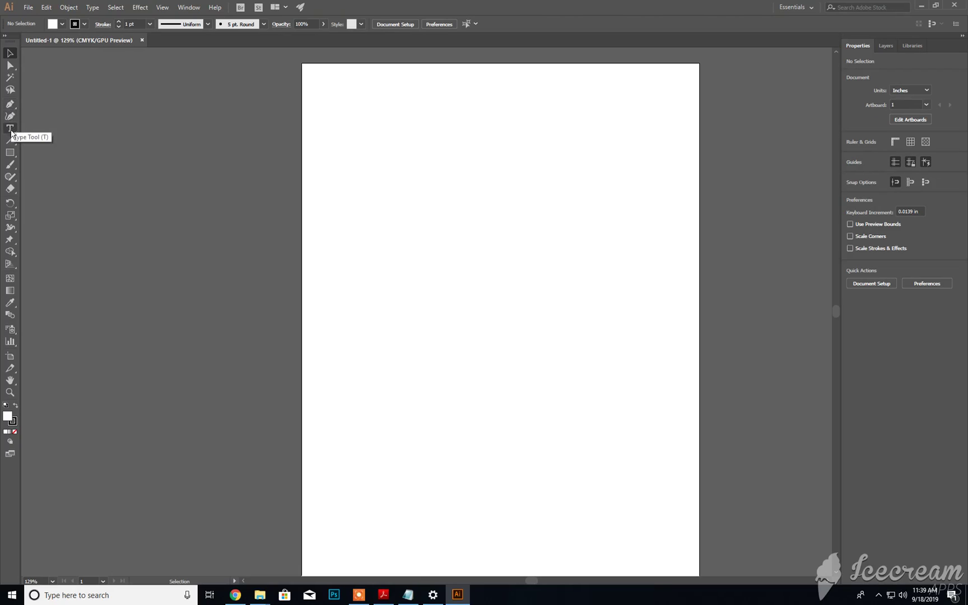
{"action": "mouse_move", "coordinate": [10, 142]}
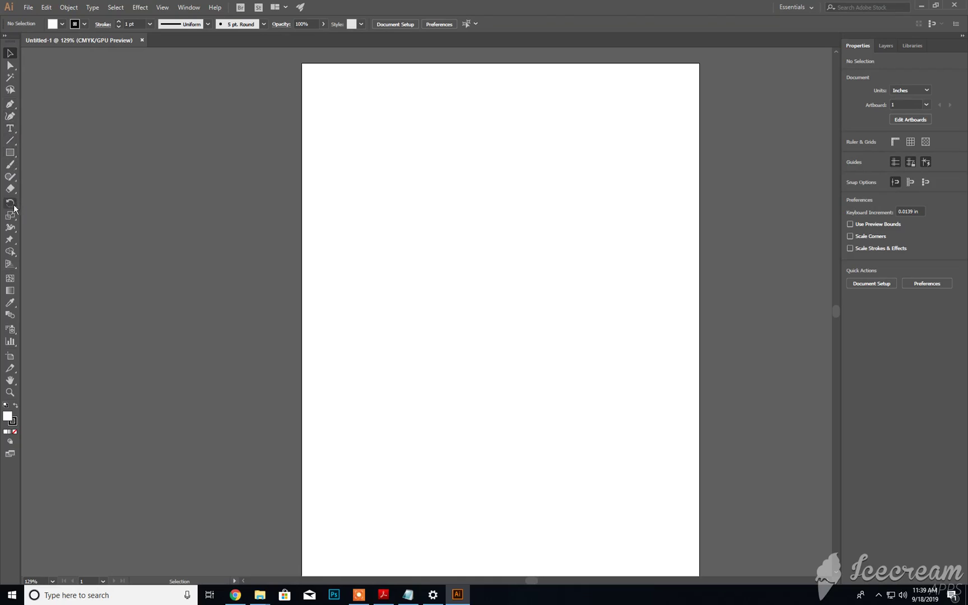
{"action": "mouse_move", "coordinate": [10, 228]}
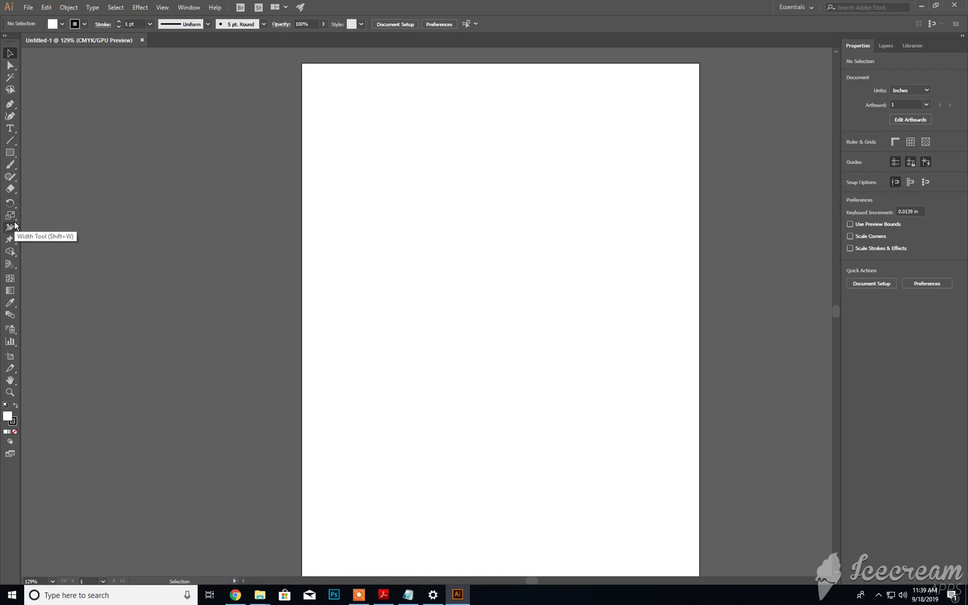
{"action": "mouse_move", "coordinate": [10, 304]}
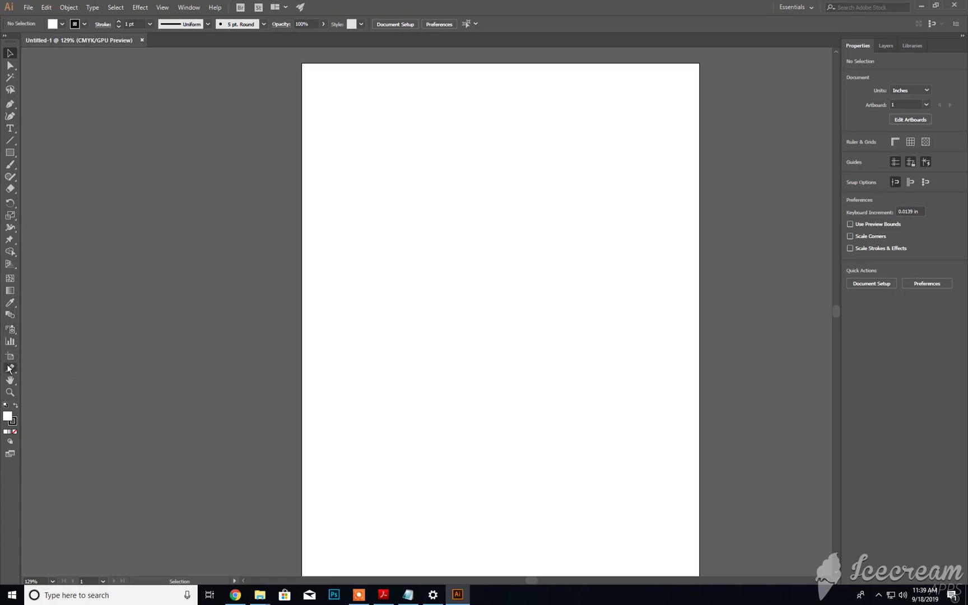
{"action": "mouse_move", "coordinate": [10, 393]}
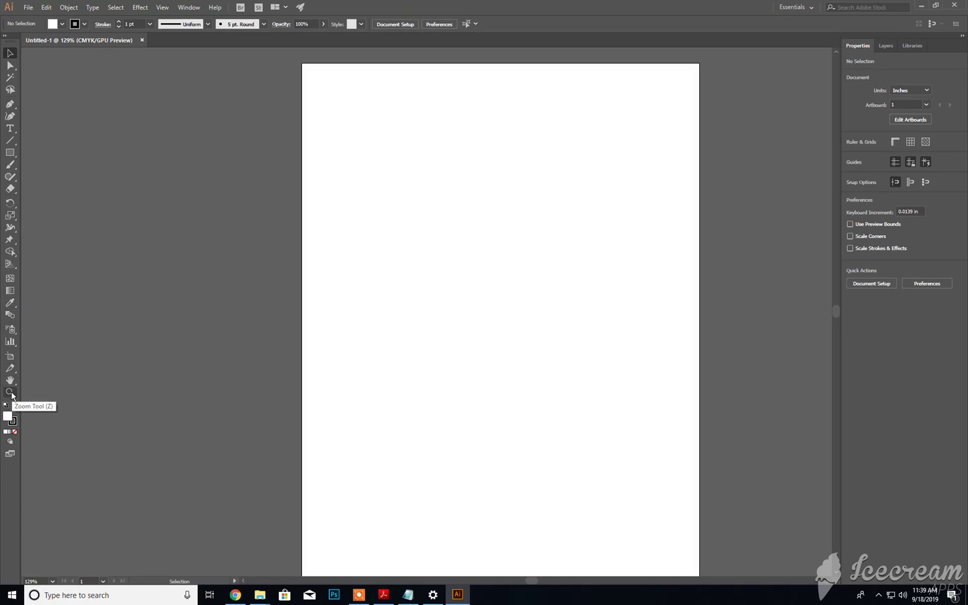
{"action": "mouse_move", "coordinate": [11, 425]}
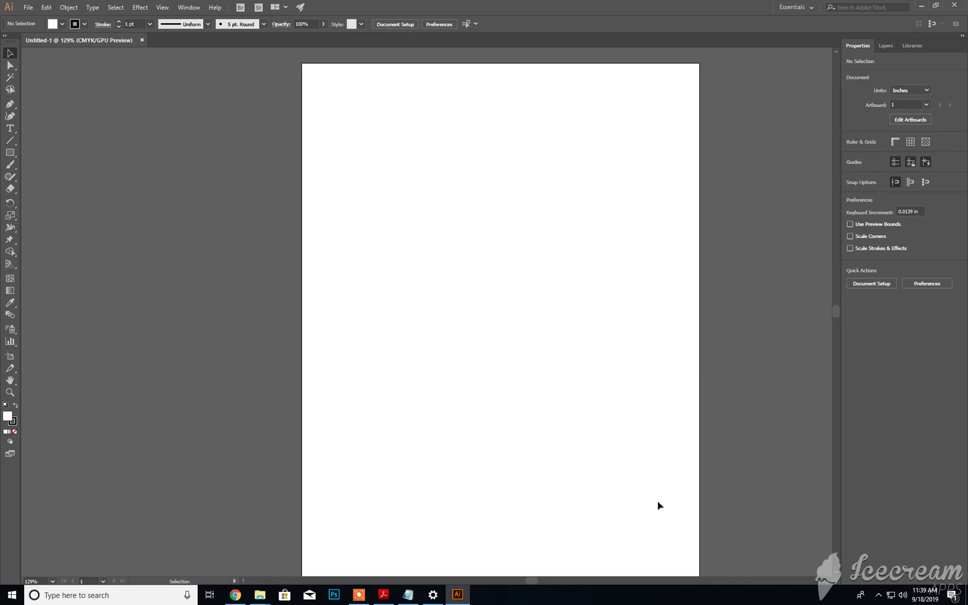
{"action": "mouse_move", "coordinate": [517, 156]}
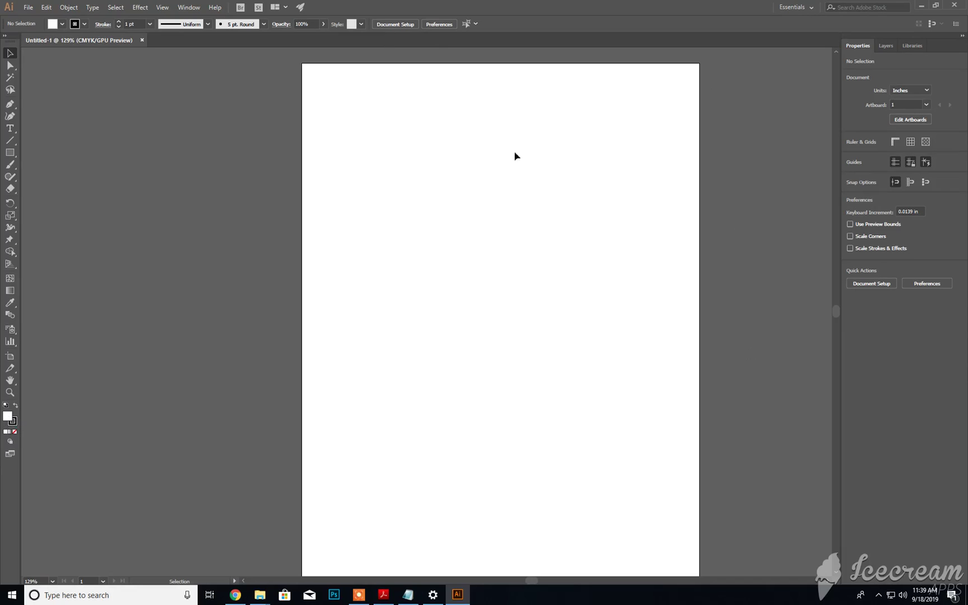
{"action": "mouse_move", "coordinate": [581, 150]}
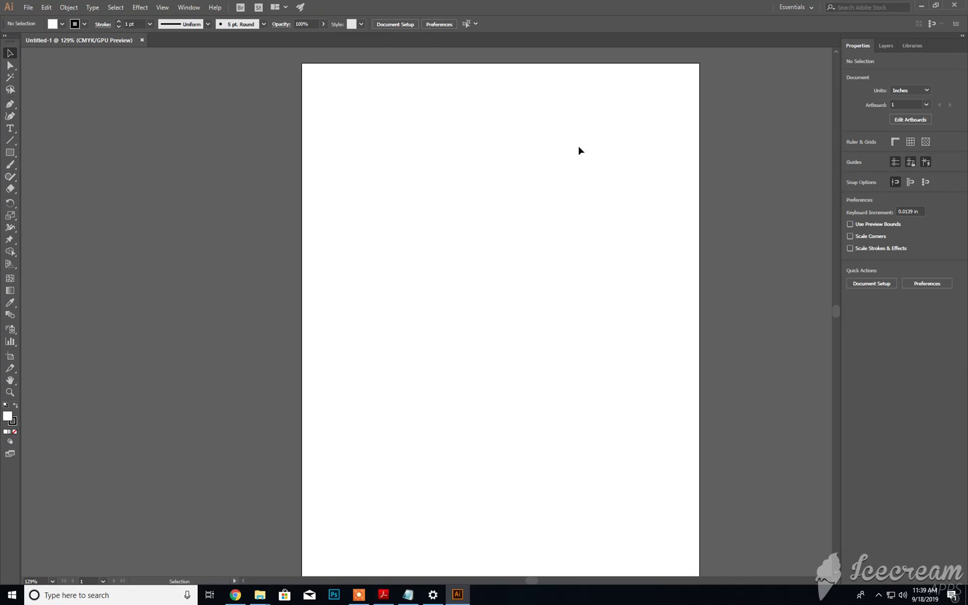
{"action": "mouse_move", "coordinate": [887, 59]}
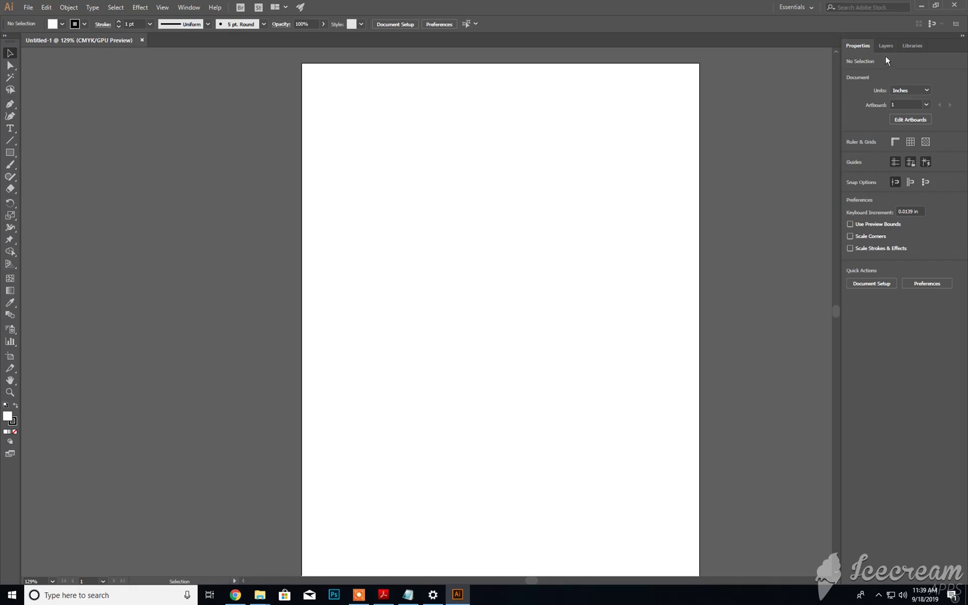
- Show the Layers panel listing the single Layer 1
{"action": "left_click", "coordinate": [885, 44]}
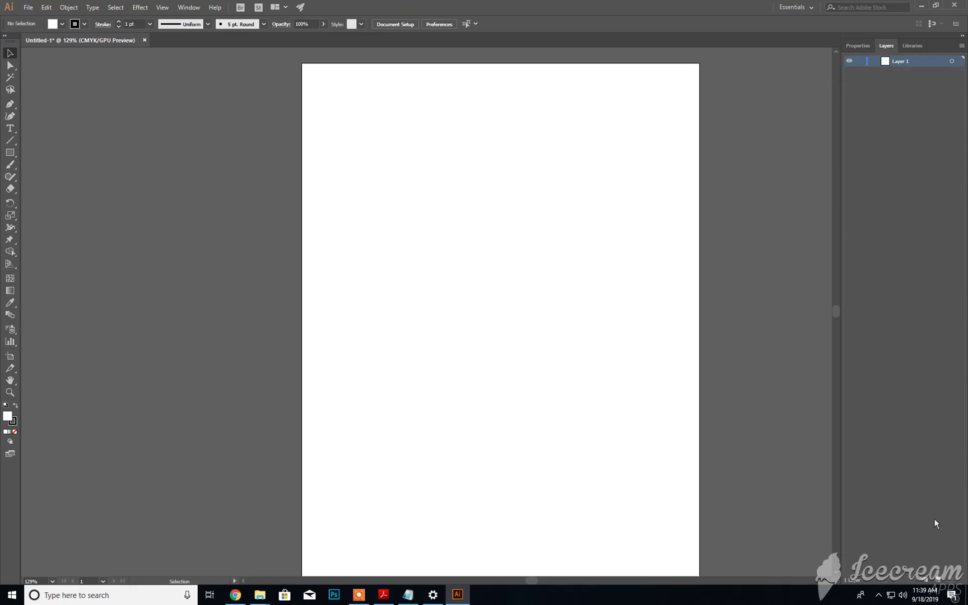
{"action": "mouse_move", "coordinate": [956, 586]}
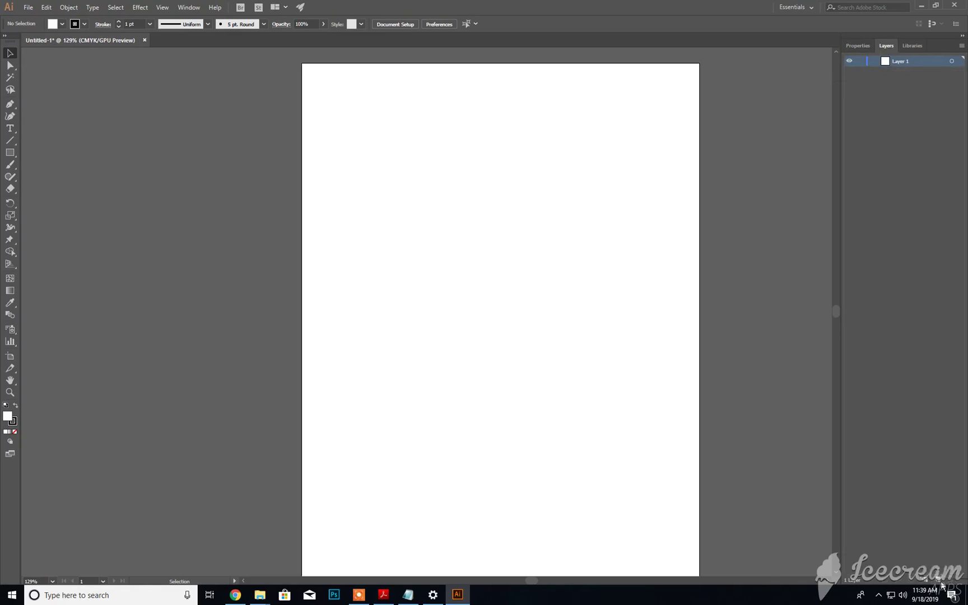
{"action": "mouse_move", "coordinate": [939, 574]}
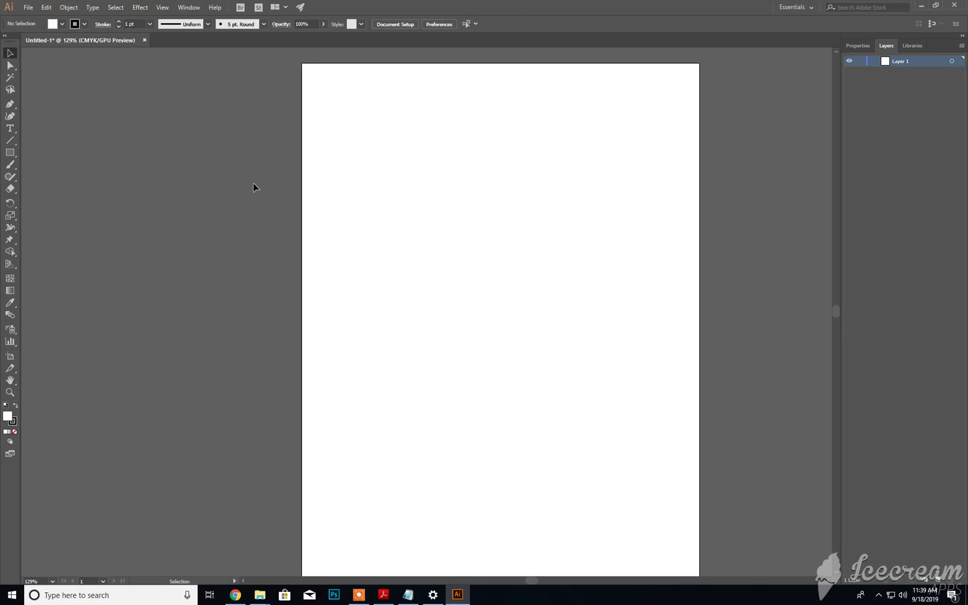
{"action": "mouse_move", "coordinate": [253, 187]}
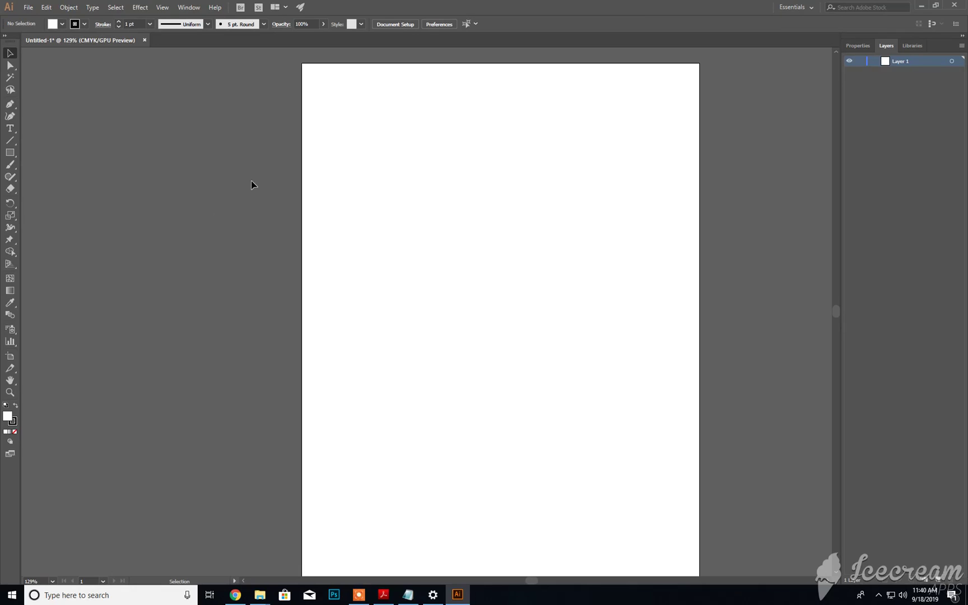
{"action": "mouse_move", "coordinate": [256, 183]}
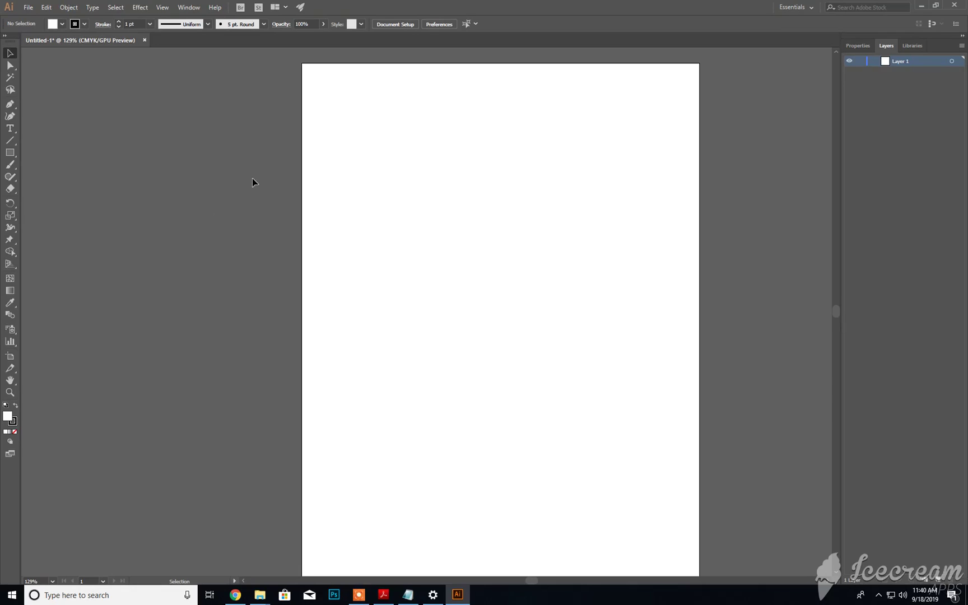